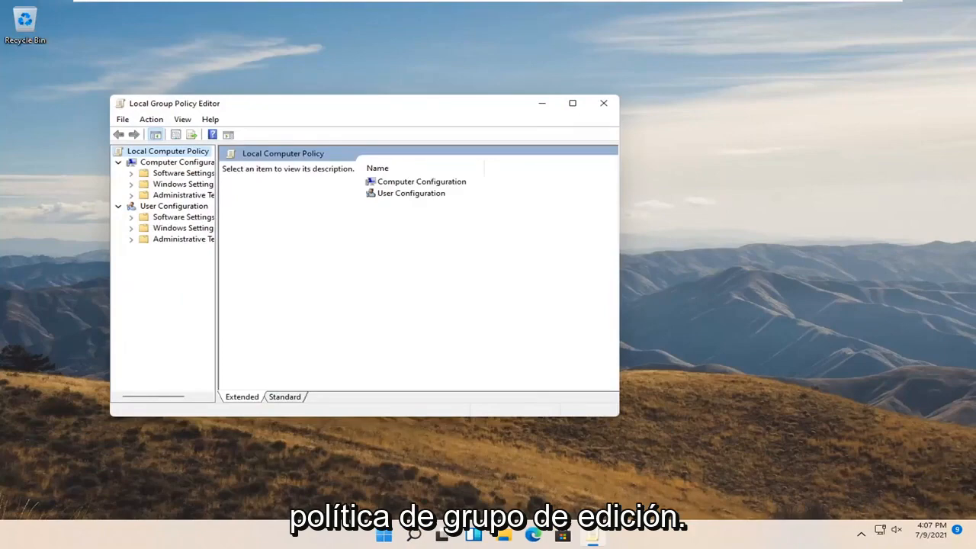
Maximize the editor and select 'Require additional authentication at startup' under BitLocker Operating System Drives
click(572, 103)
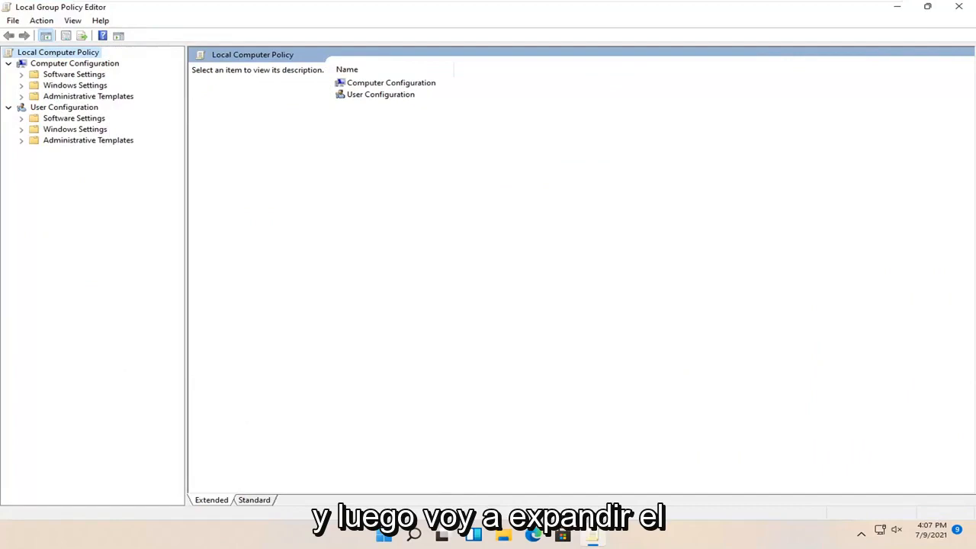
click(87, 96)
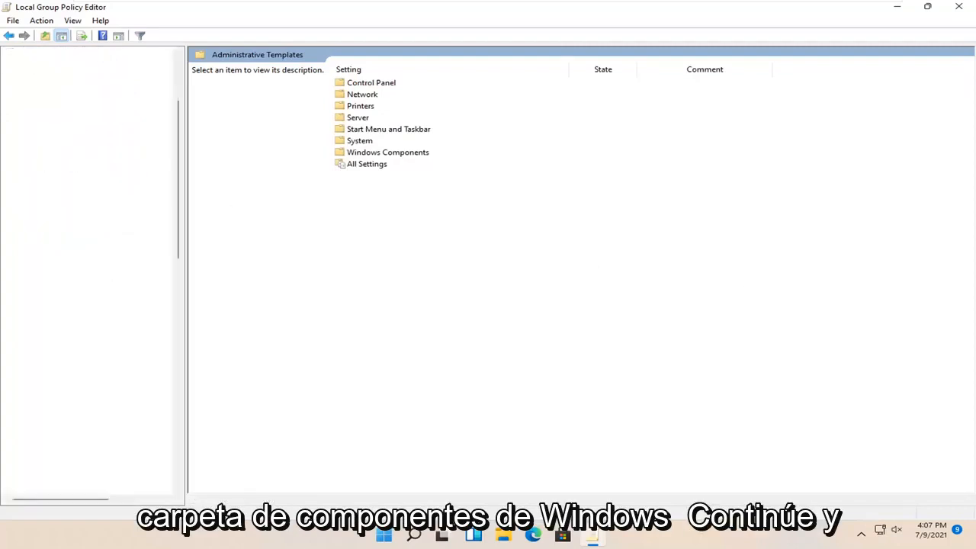
double_click(387, 151)
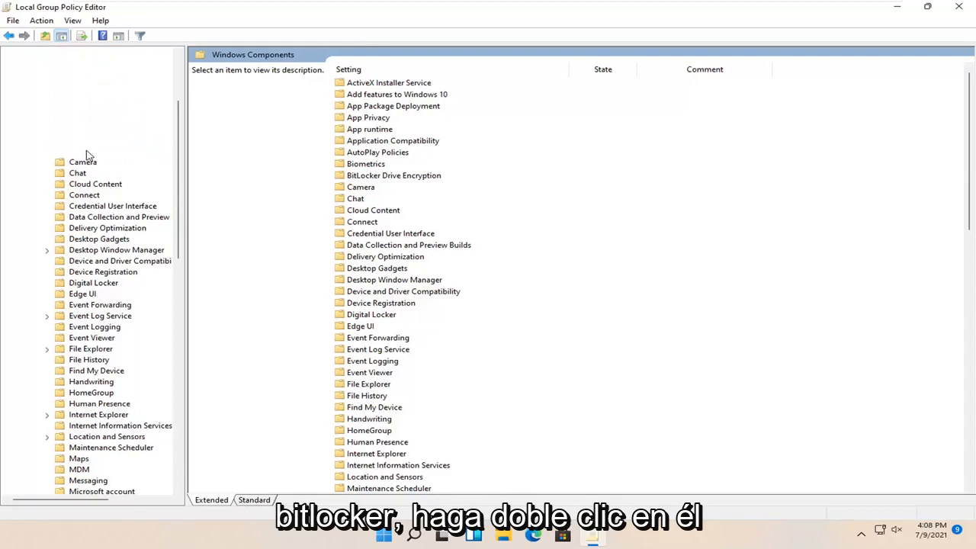
double_click(394, 176)
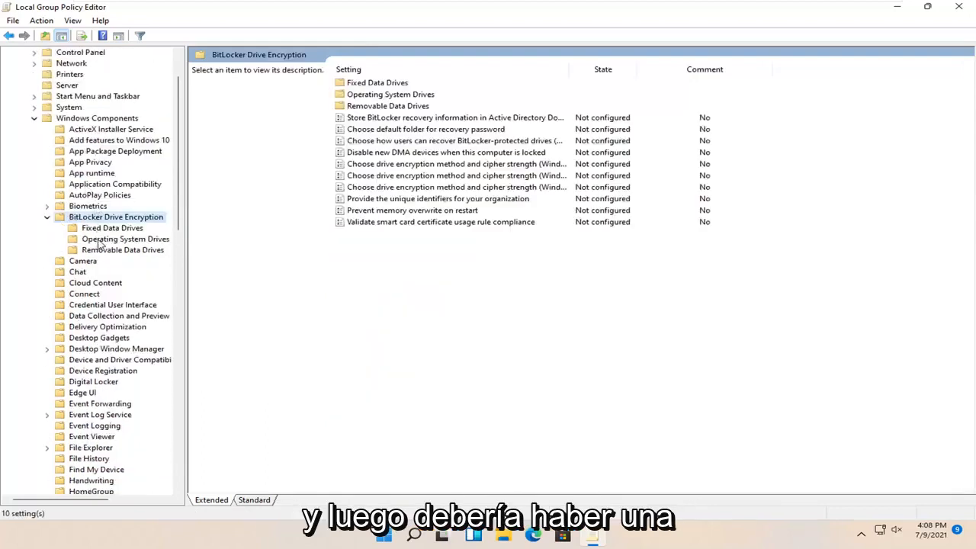
mouse_move(119, 244)
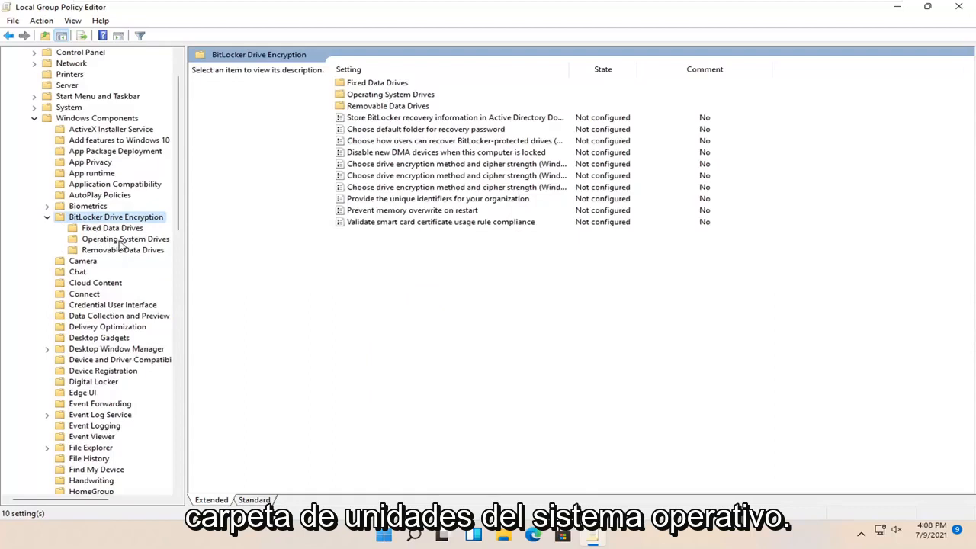
click(124, 238)
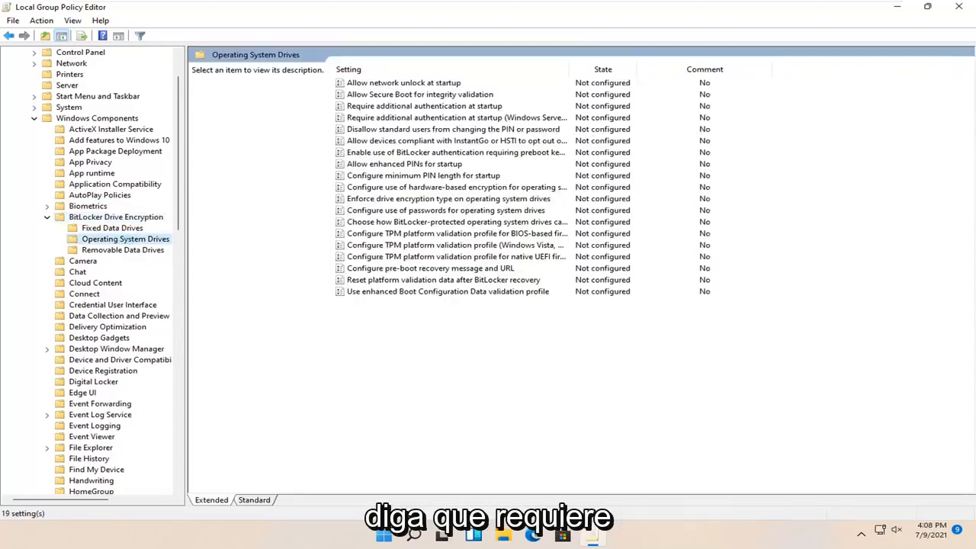
mouse_move(457, 217)
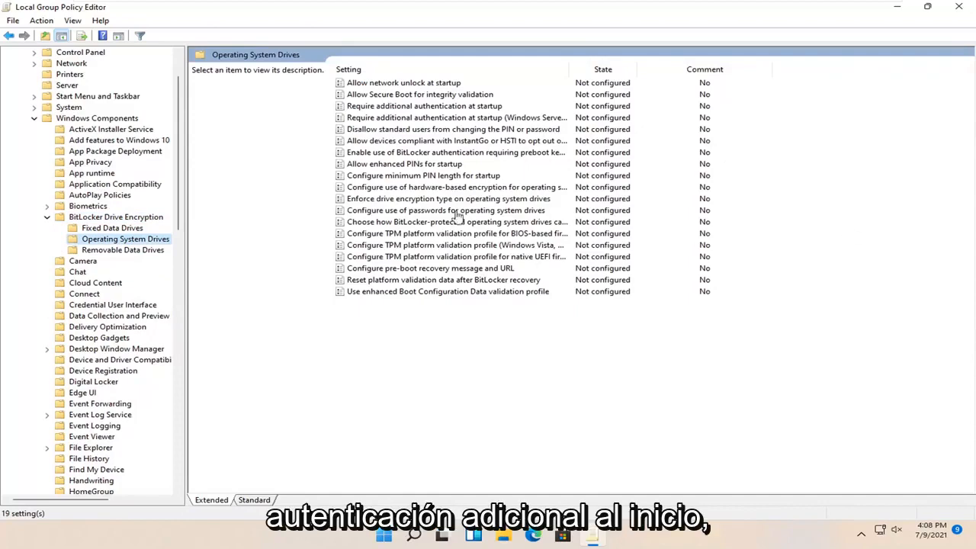
click(430, 106)
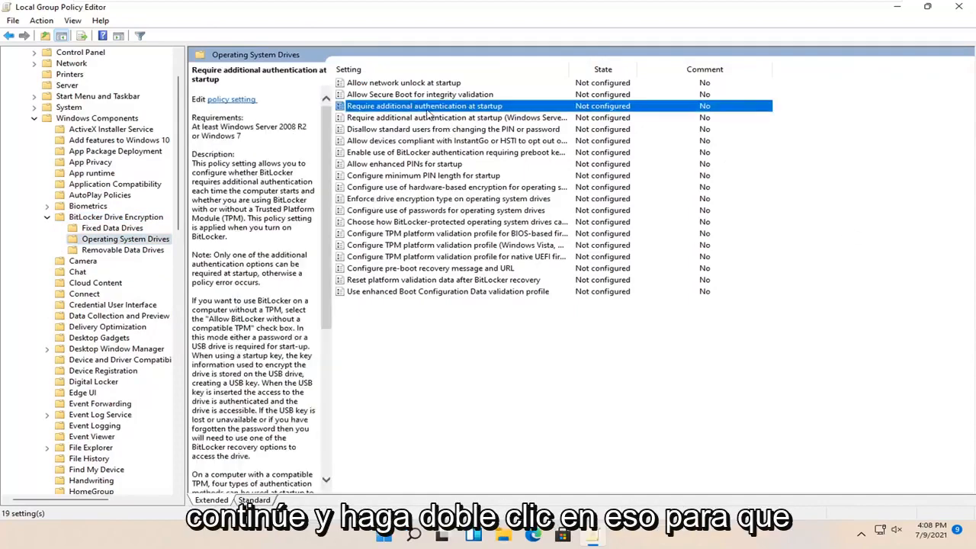
Enable 'Require additional authentication at startup' with 'Allow BitLocker without a compatible TPM' kept checked
double_click(432, 106)
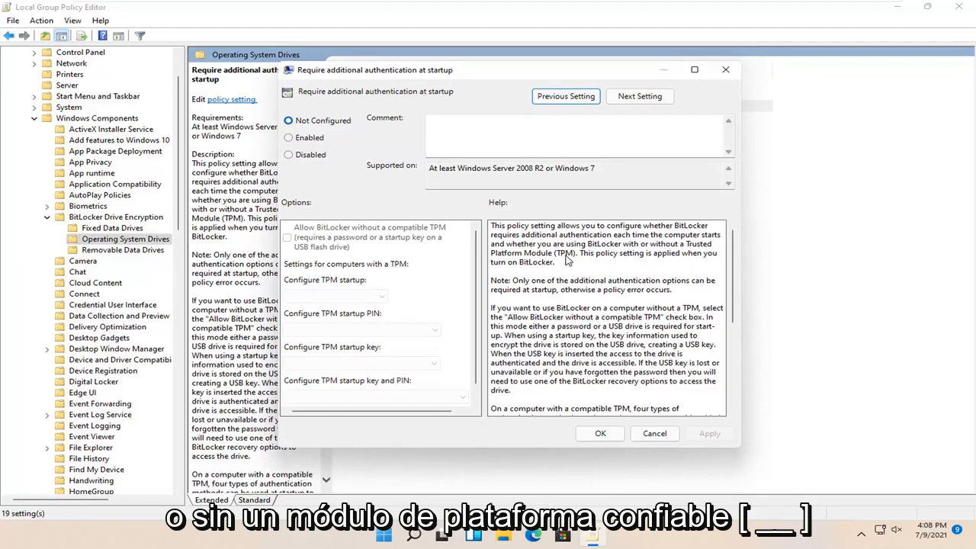
mouse_move(586, 294)
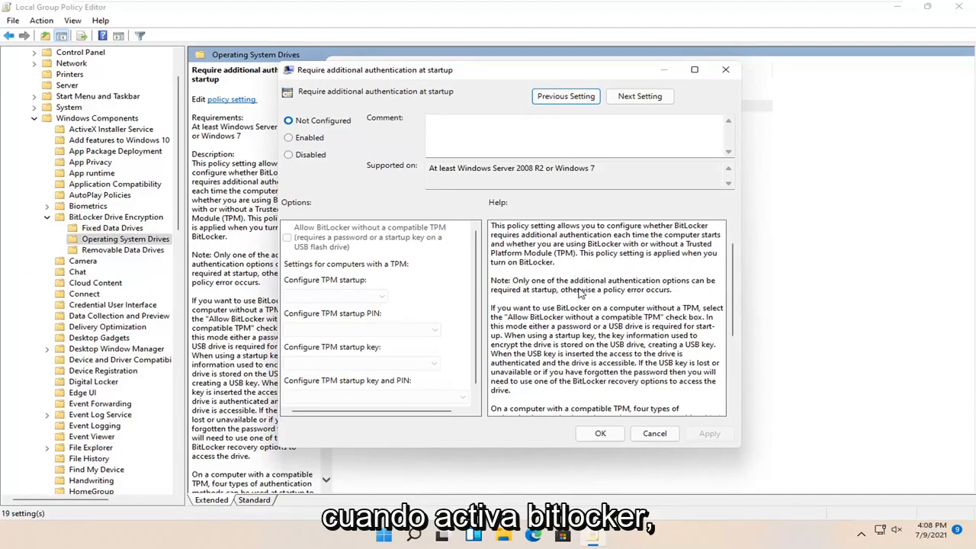
scroll(down, 3)
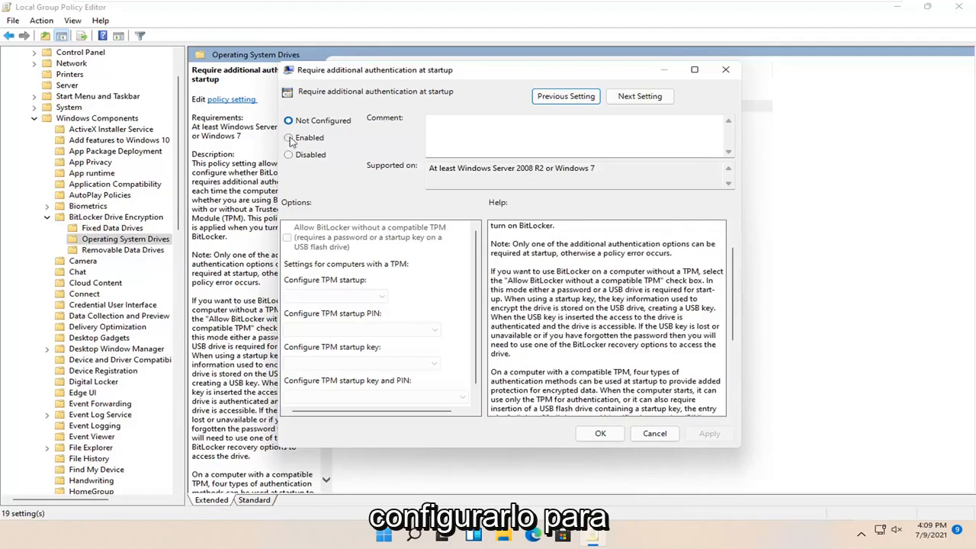
click(287, 137)
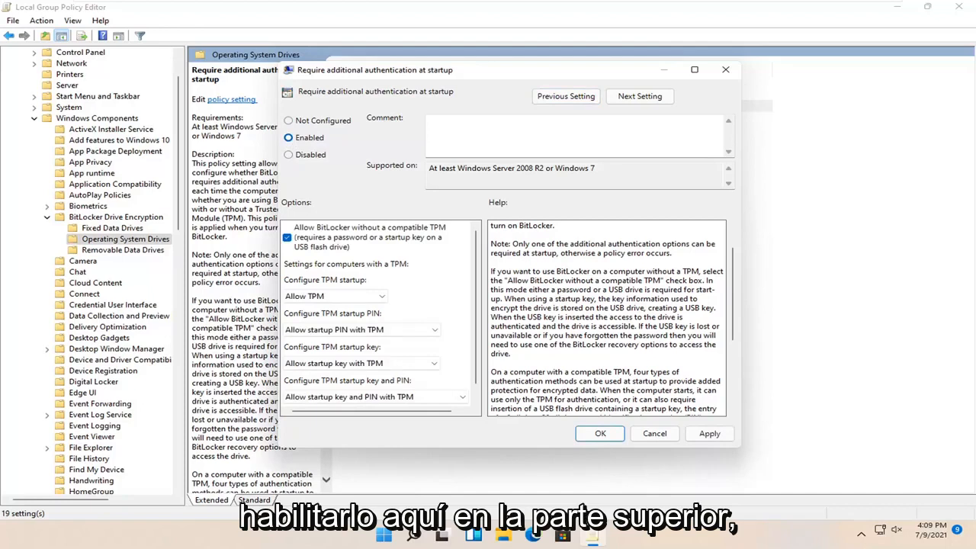
scroll(down, 3)
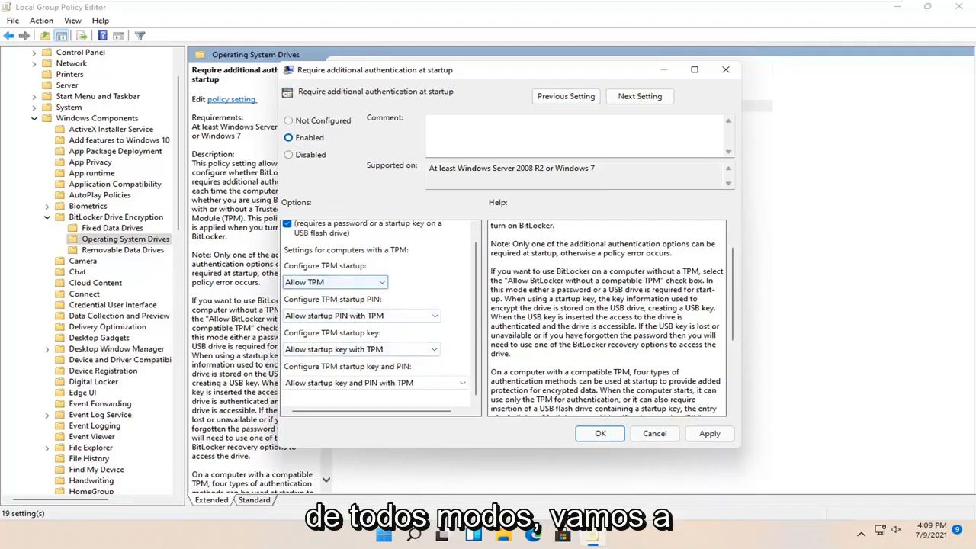
mouse_move(623, 424)
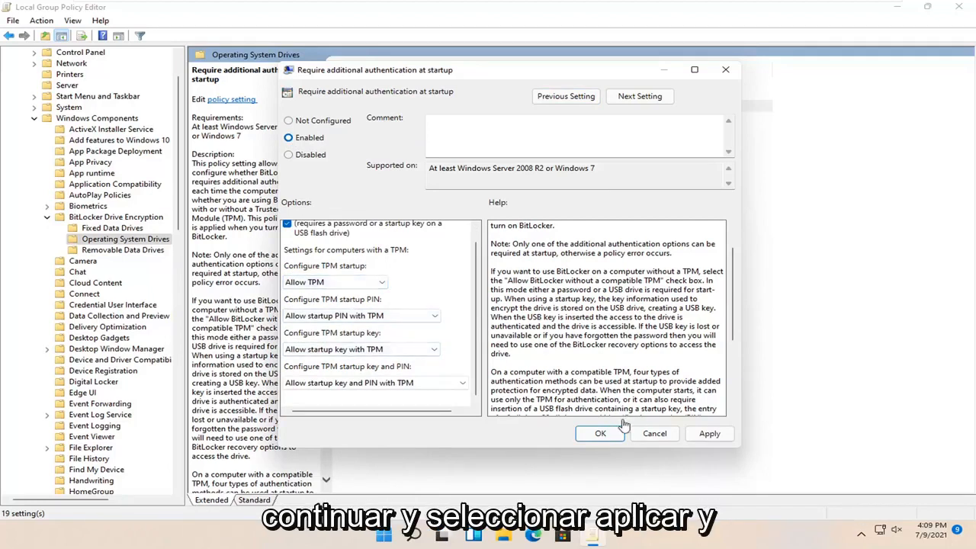
click(599, 433)
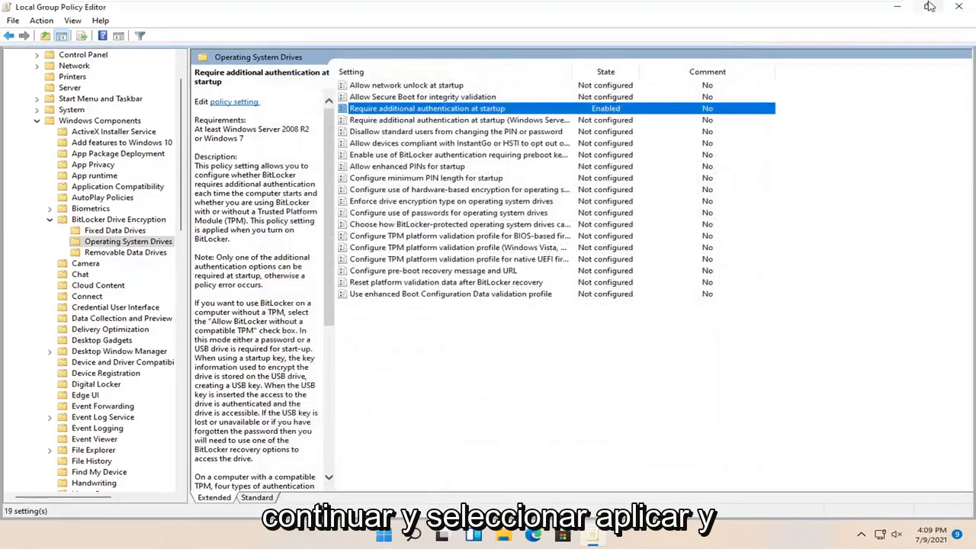
click(954, 7)
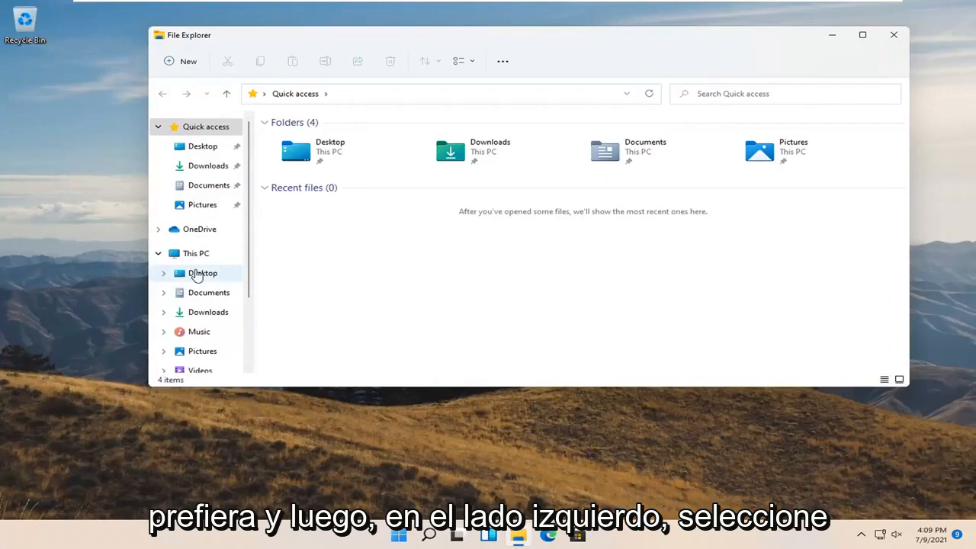
Choose Turn on BitLocker for Local Disk (C:) from This PC
click(195, 253)
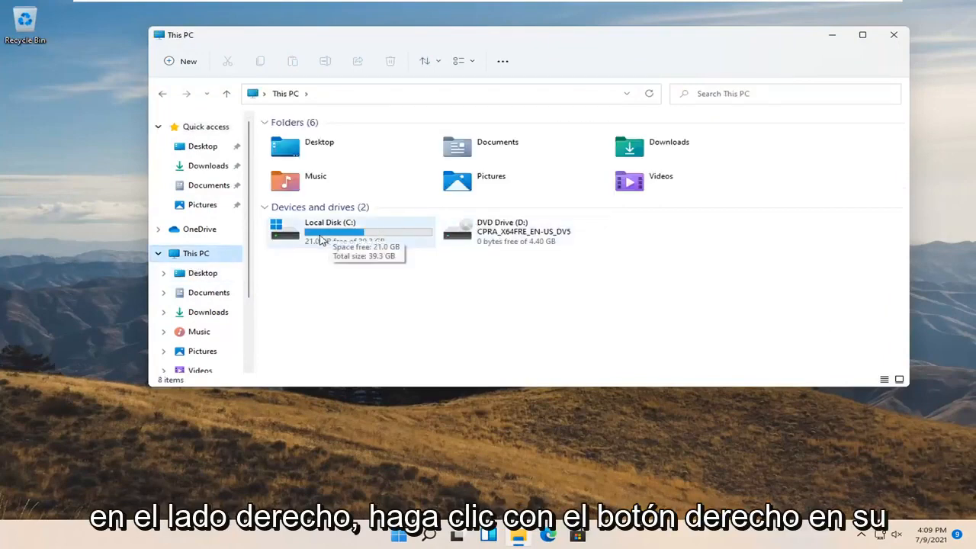
right_click(322, 241)
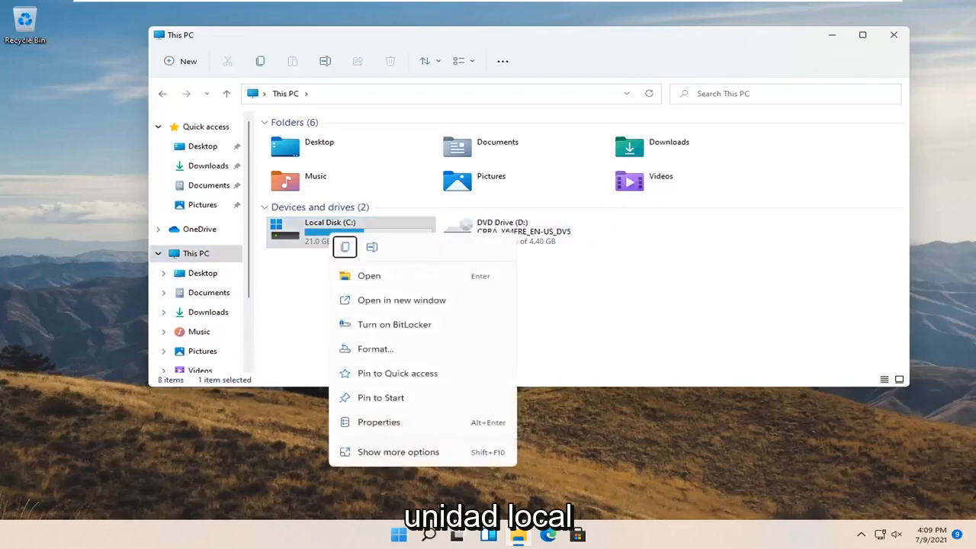
mouse_move(582, 349)
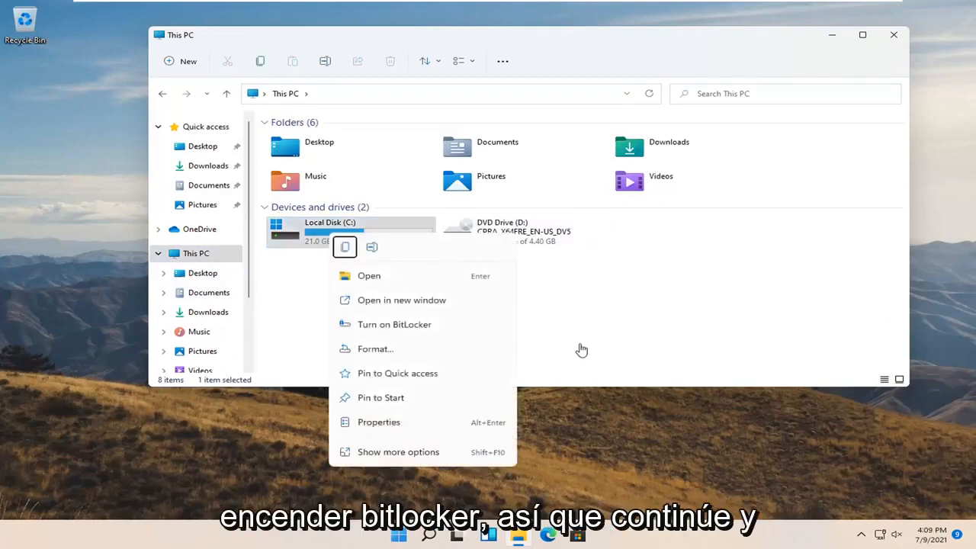
click(394, 324)
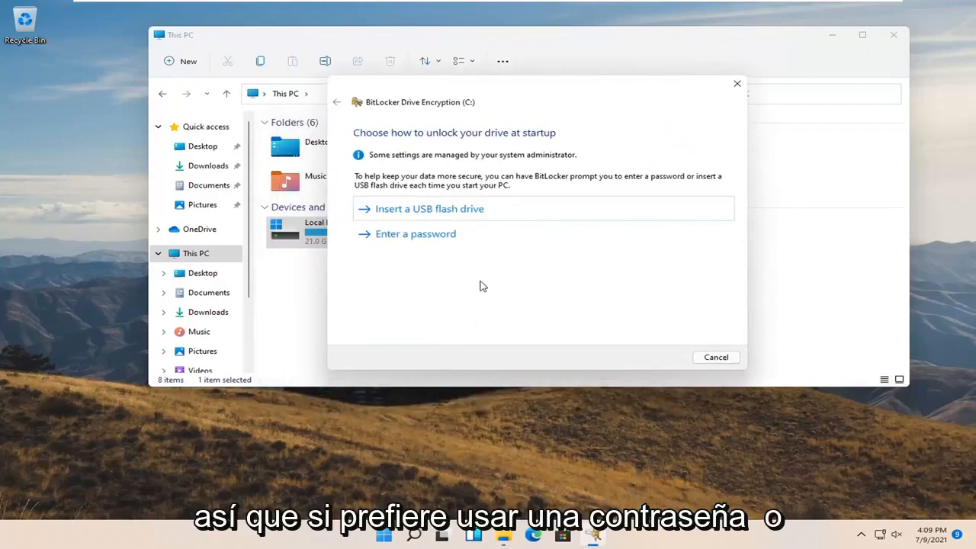
mouse_move(402, 216)
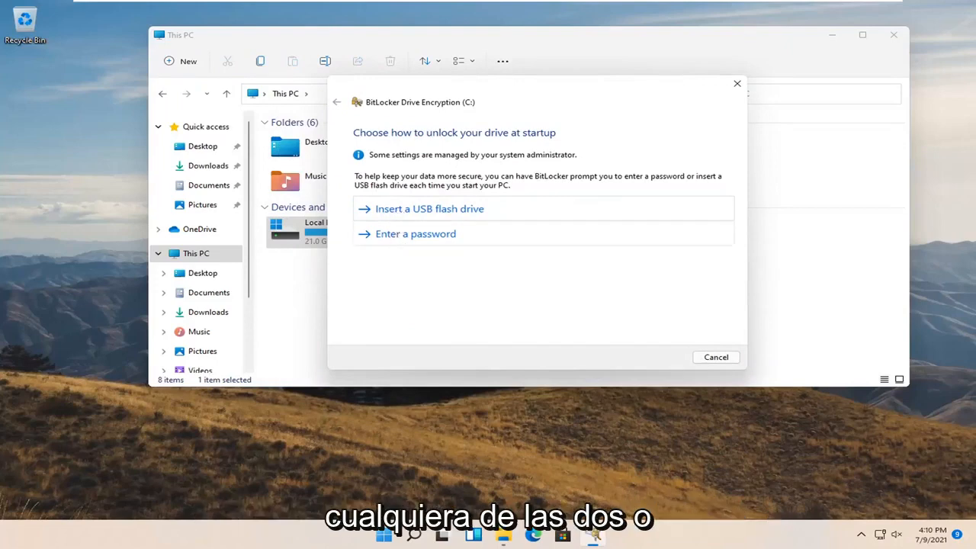
mouse_move(528, 259)
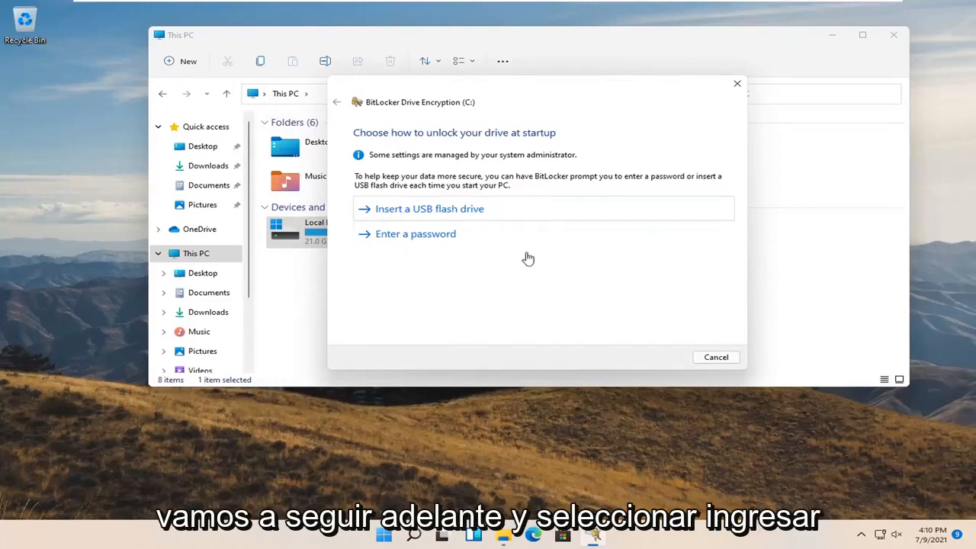
Choose password unlock and enter the startup password in both fields
click(415, 233)
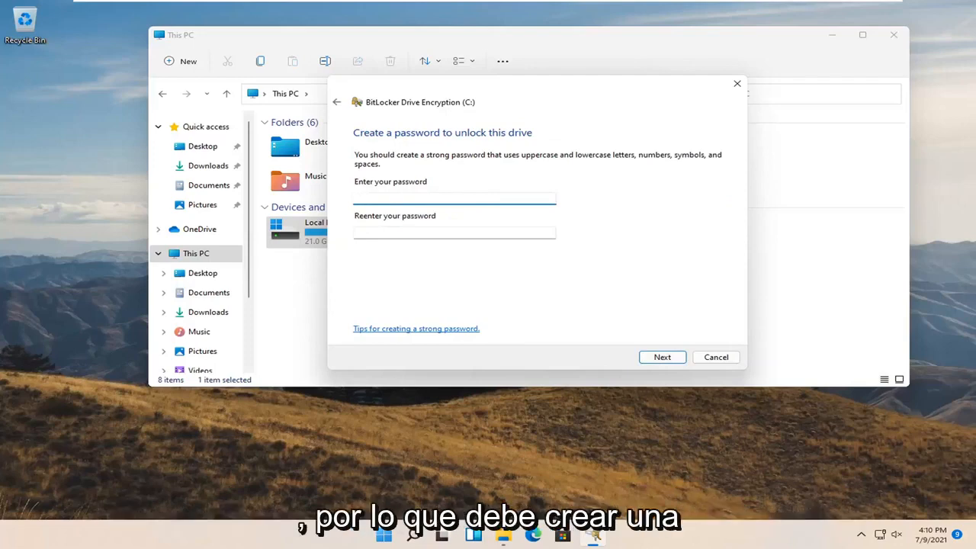
click(454, 197)
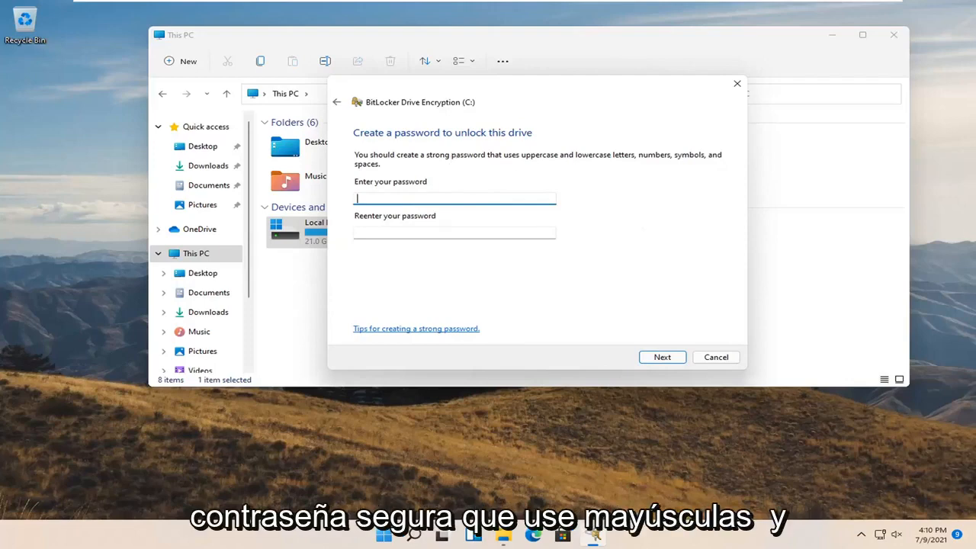
mouse_move(569, 186)
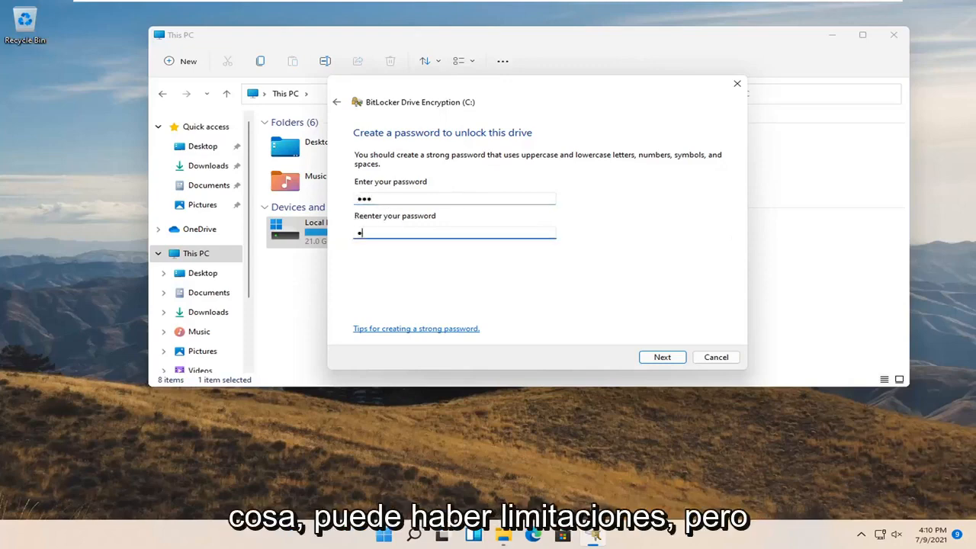
click(662, 357)
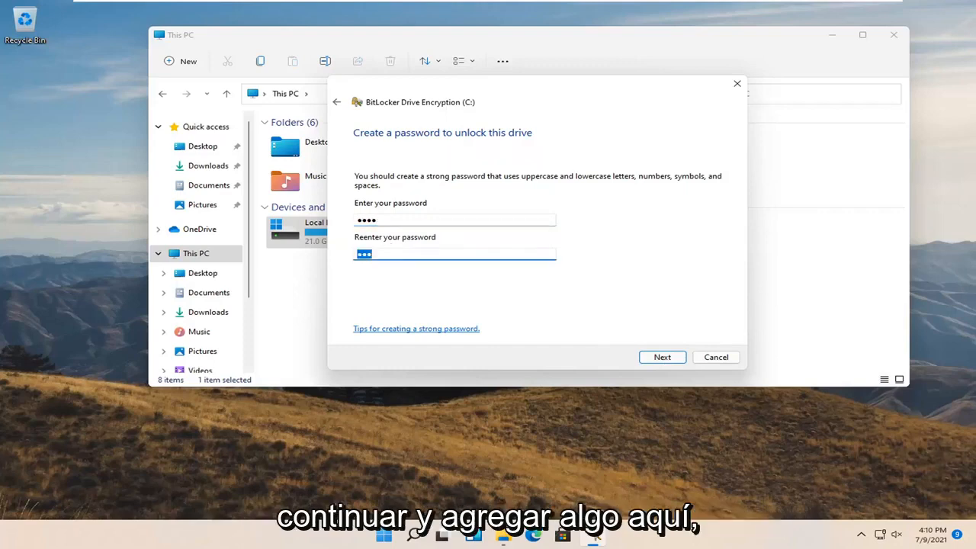
click(662, 356)
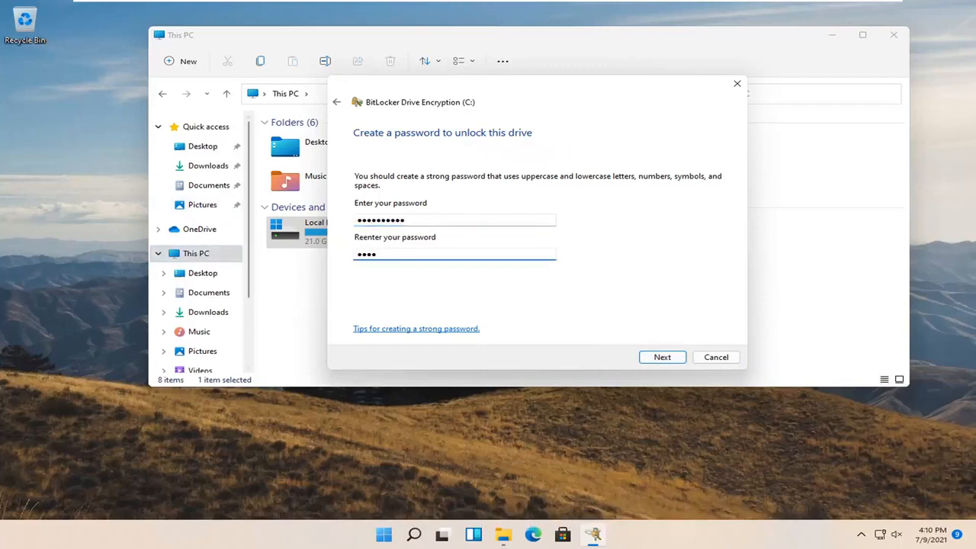
text(••)
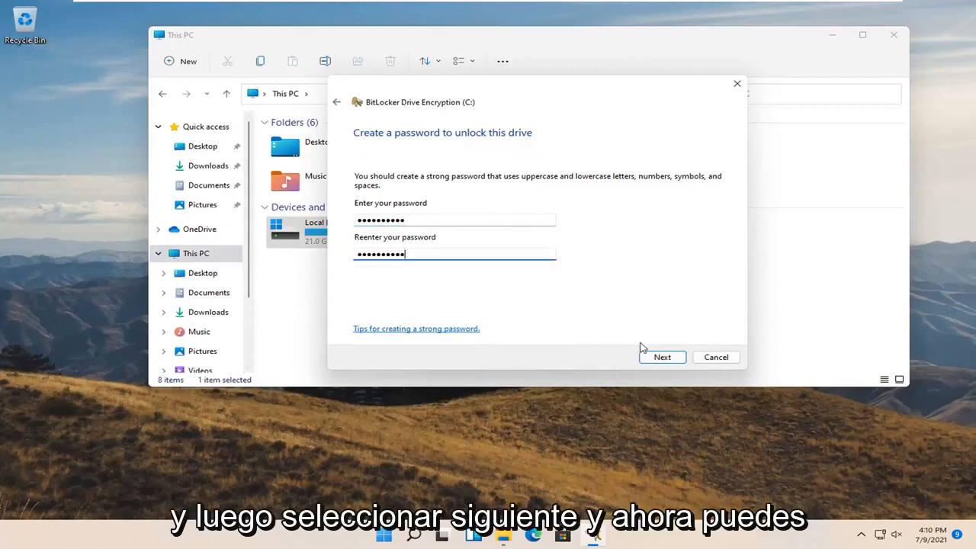
Submit the password to reach the recovery key backup options
click(661, 357)
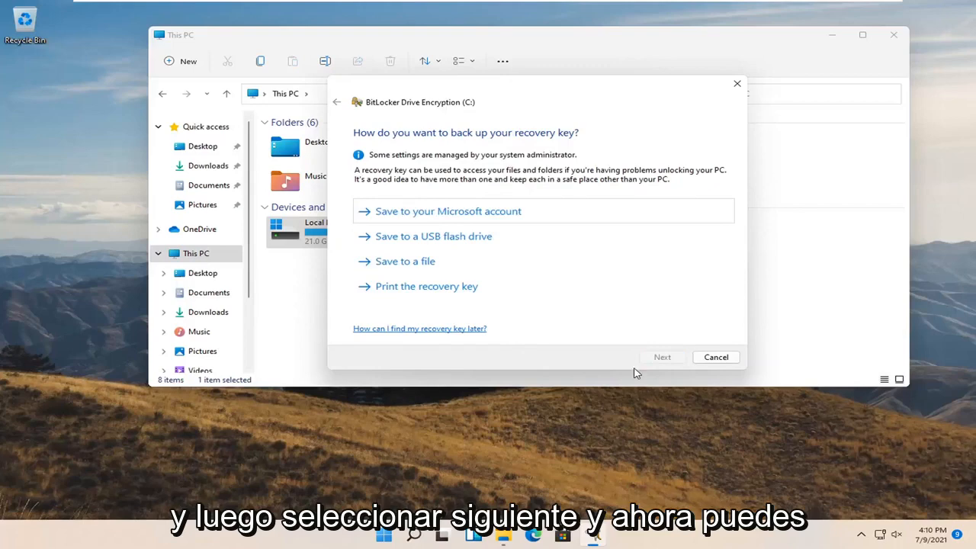
mouse_move(474, 268)
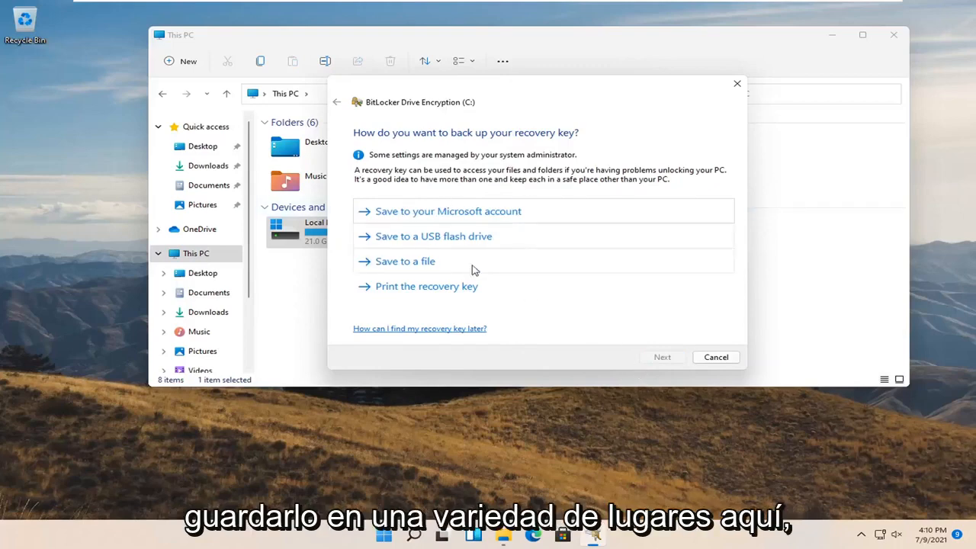
mouse_move(486, 325)
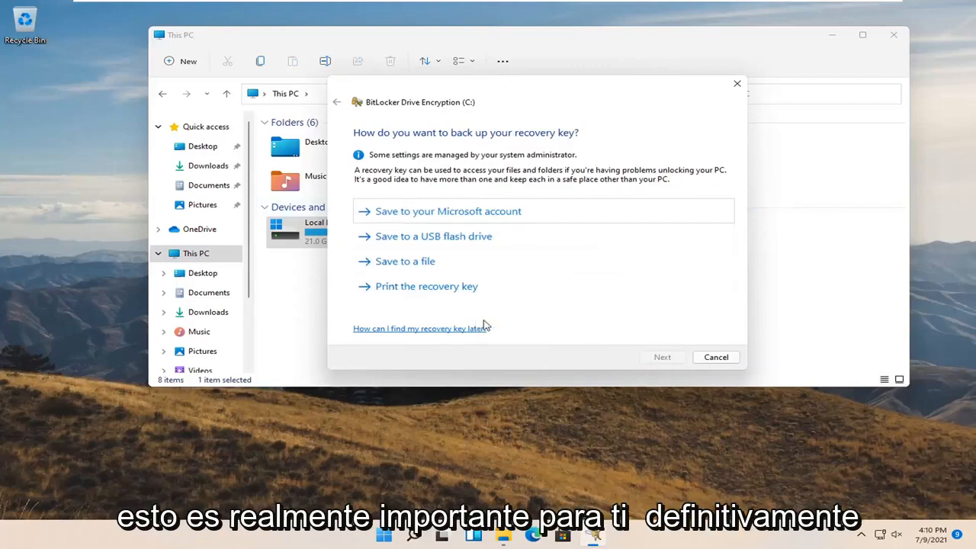
mouse_move(490, 326)
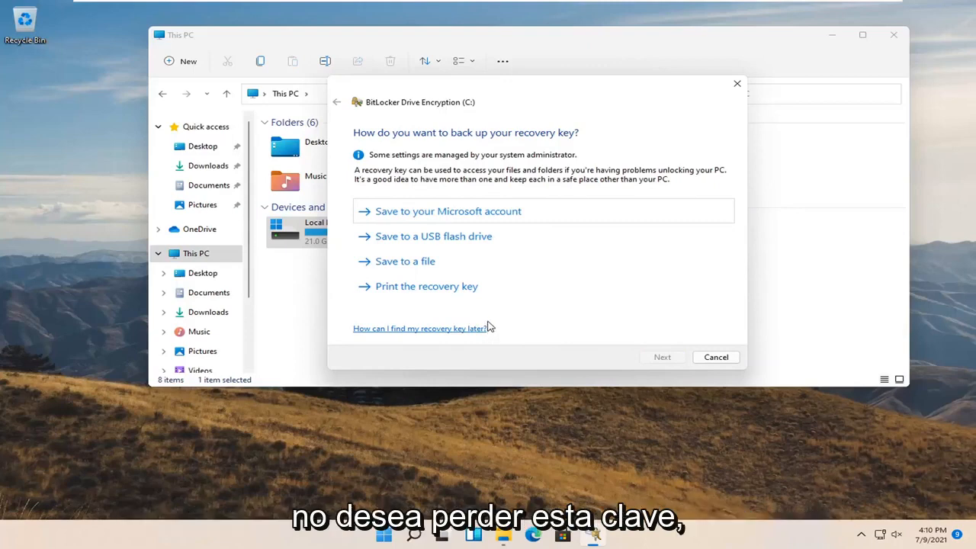
mouse_move(447, 251)
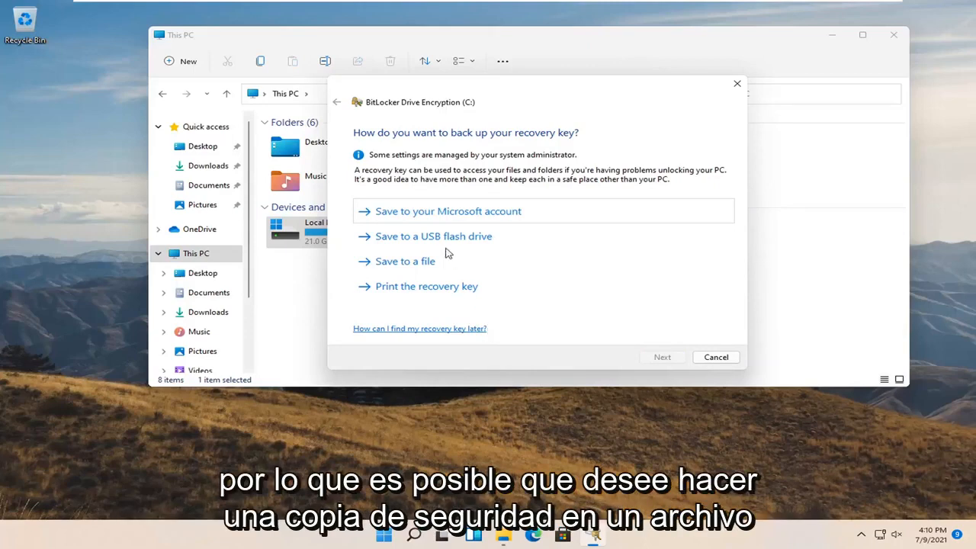
mouse_move(376, 260)
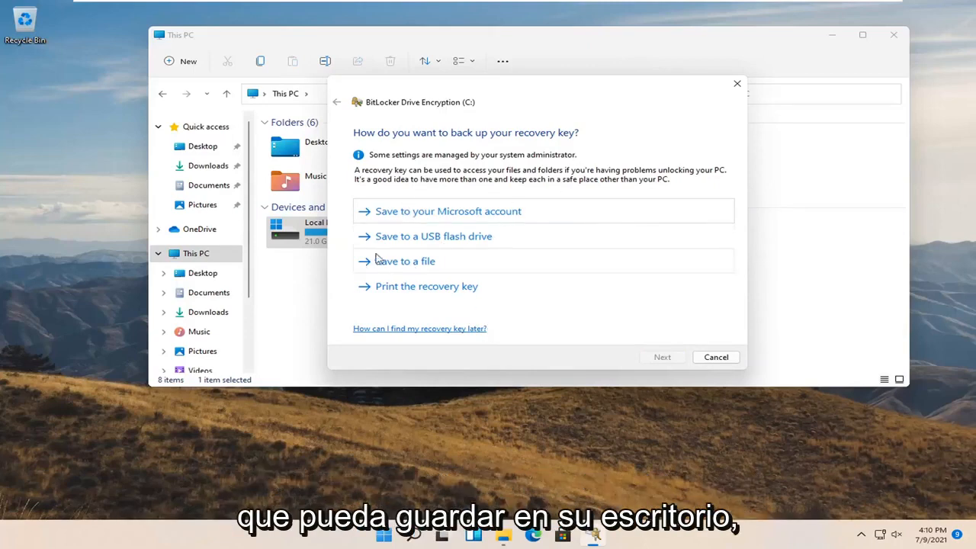
mouse_move(413, 244)
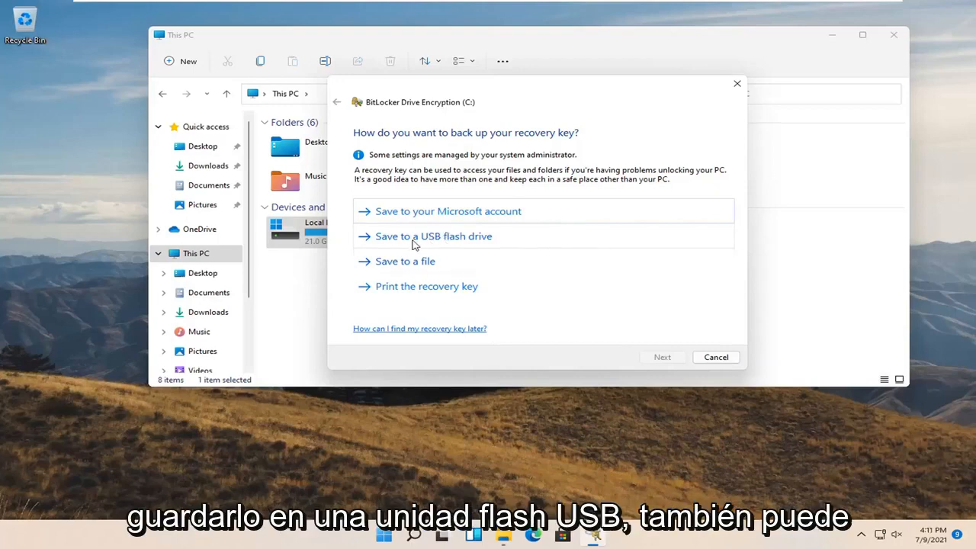
mouse_move(413, 292)
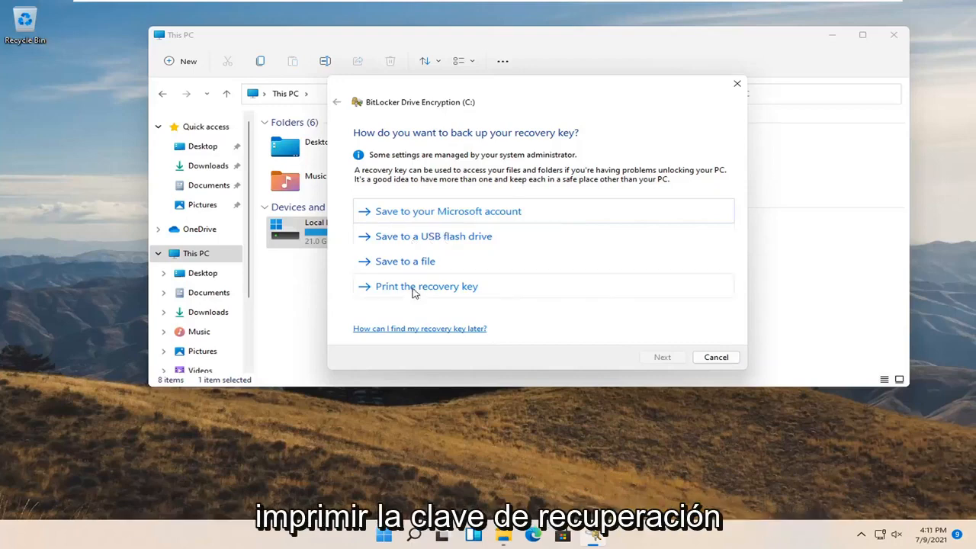
mouse_move(451, 217)
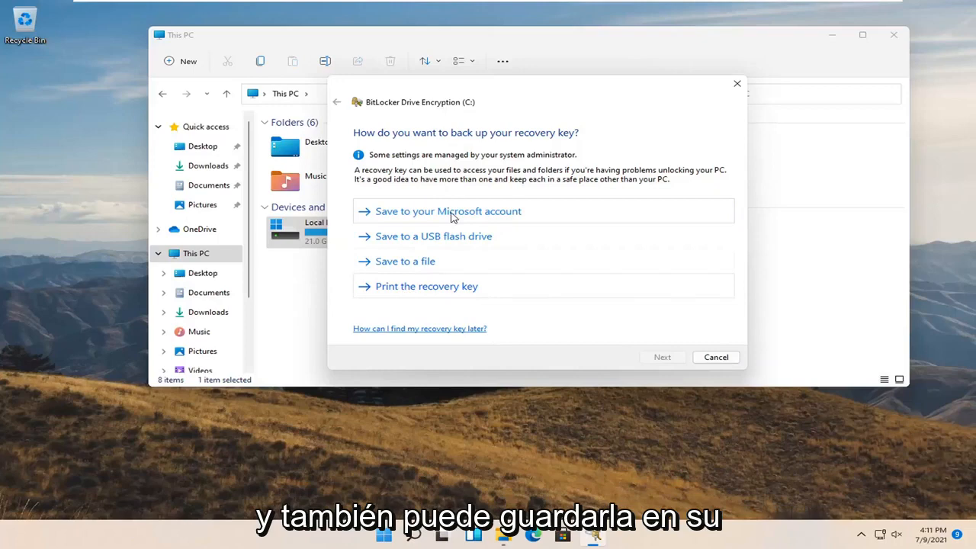
mouse_move(453, 221)
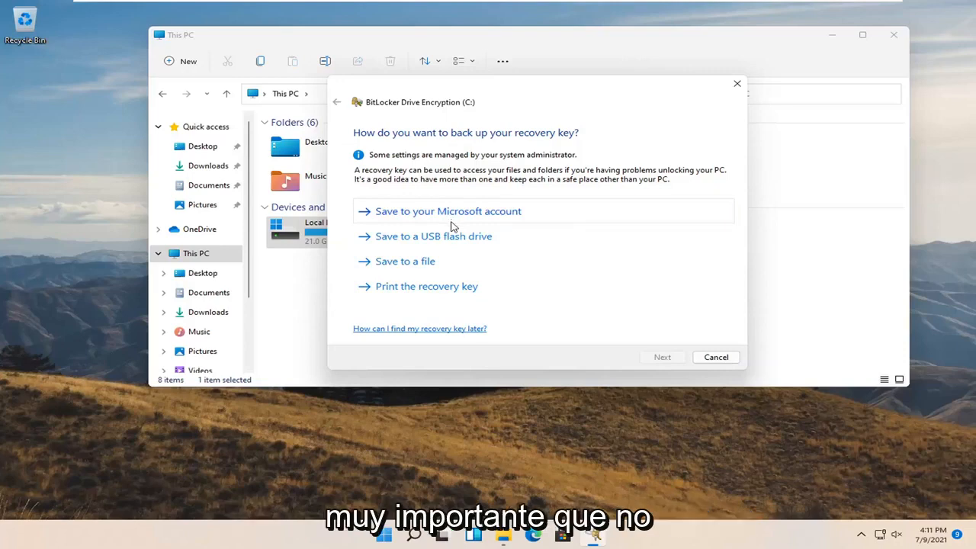
mouse_move(447, 272)
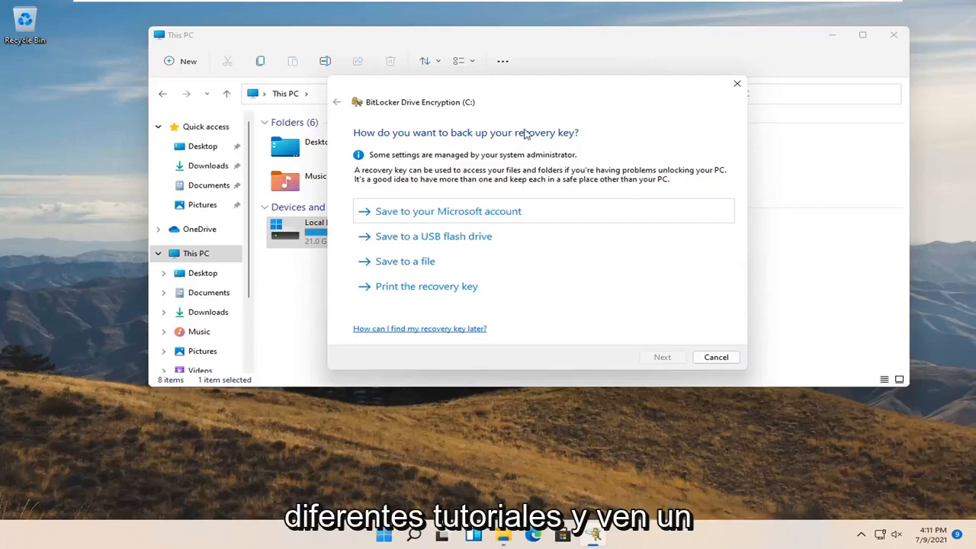
mouse_move(365, 133)
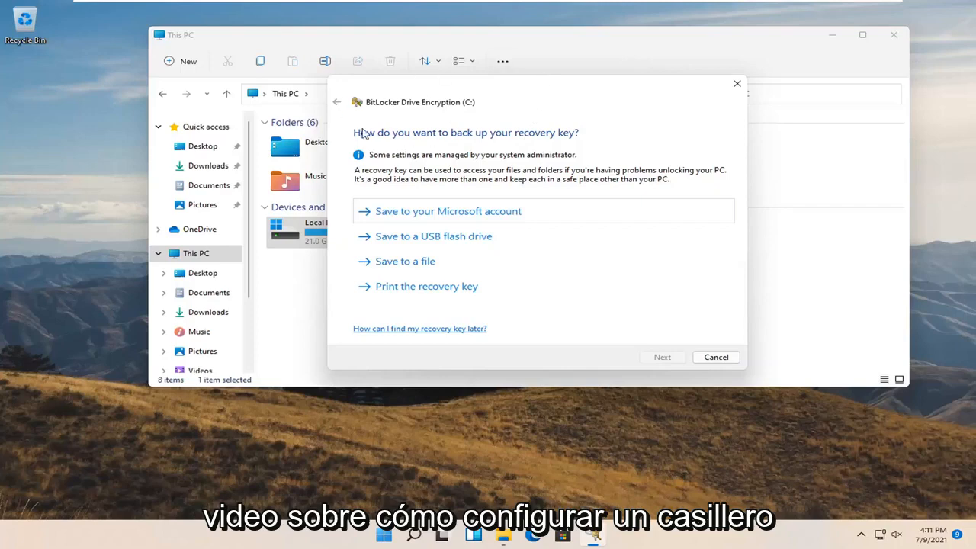
mouse_move(260, 240)
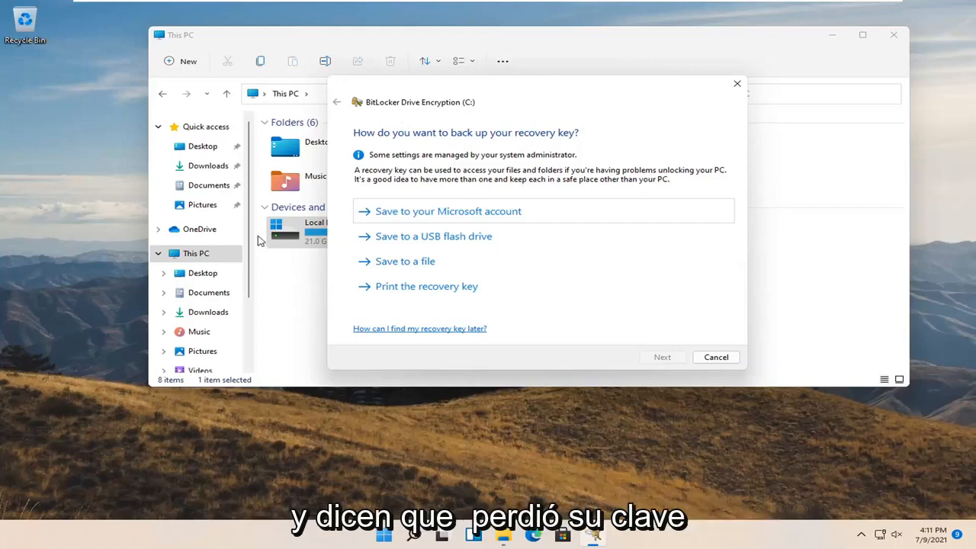
mouse_move(57, 151)
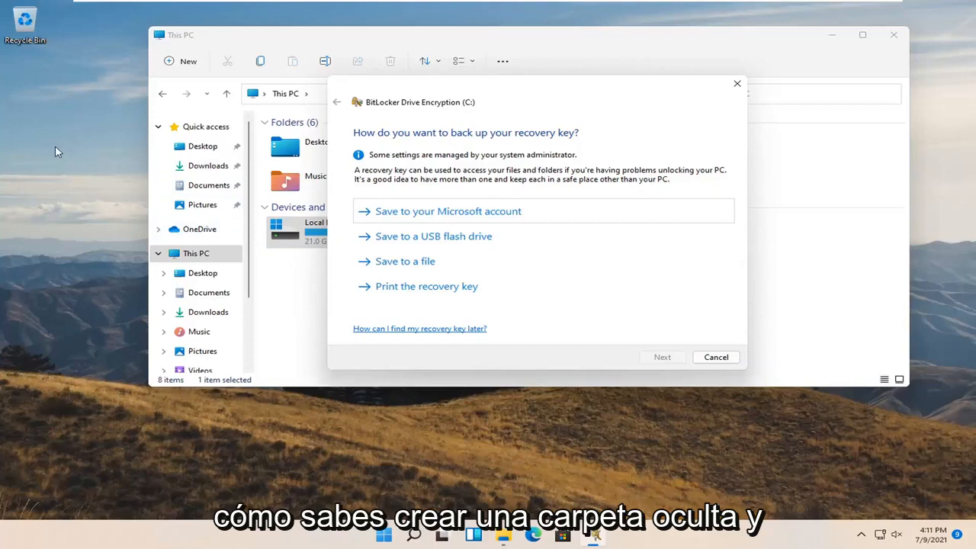
mouse_move(118, 170)
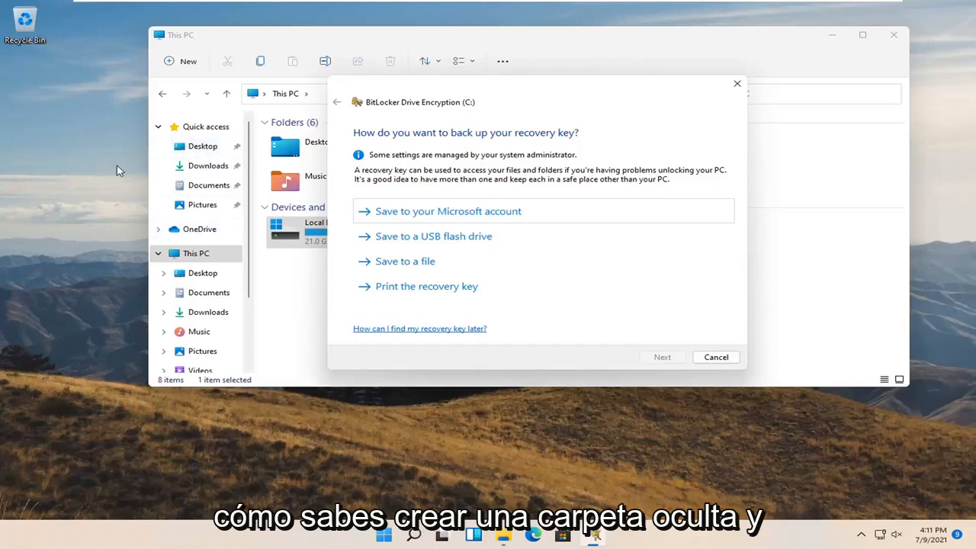
mouse_move(107, 166)
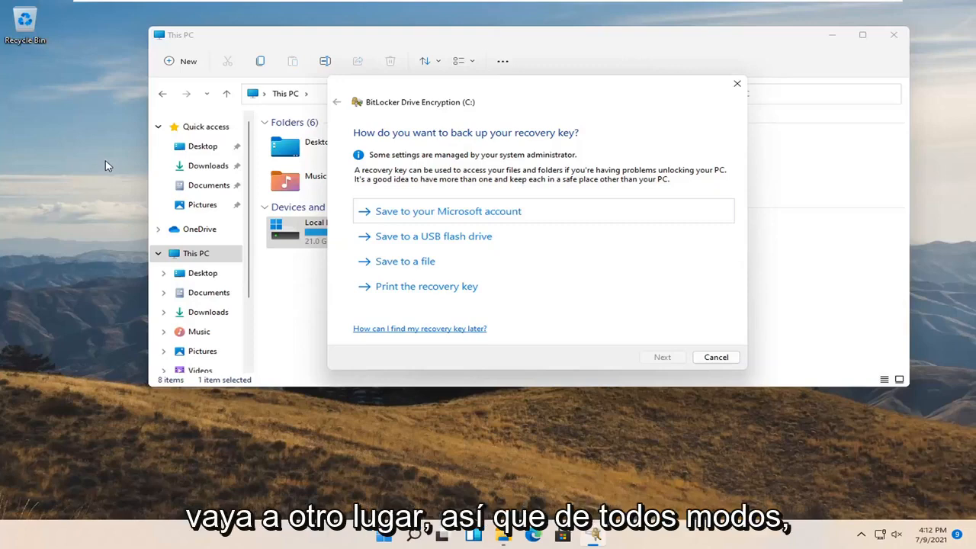
mouse_move(487, 148)
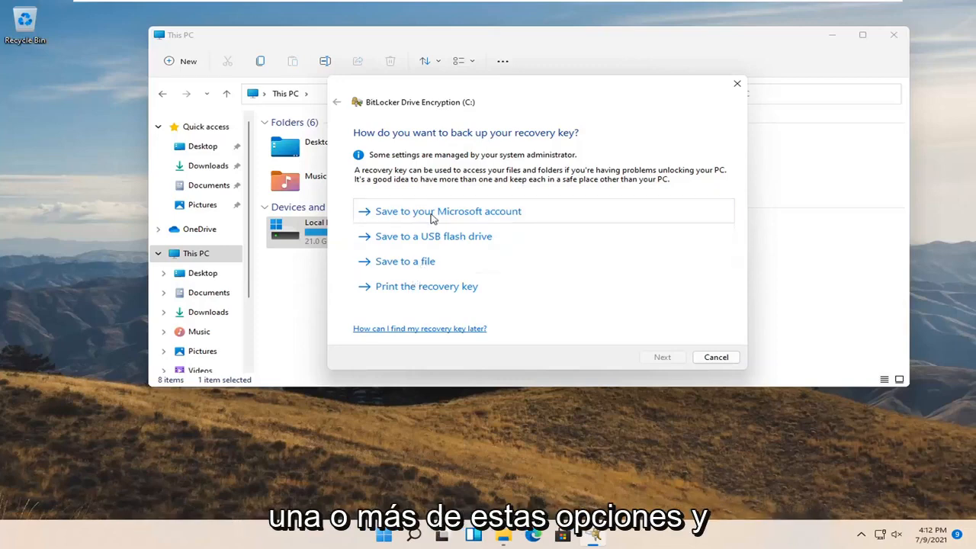
mouse_move(497, 183)
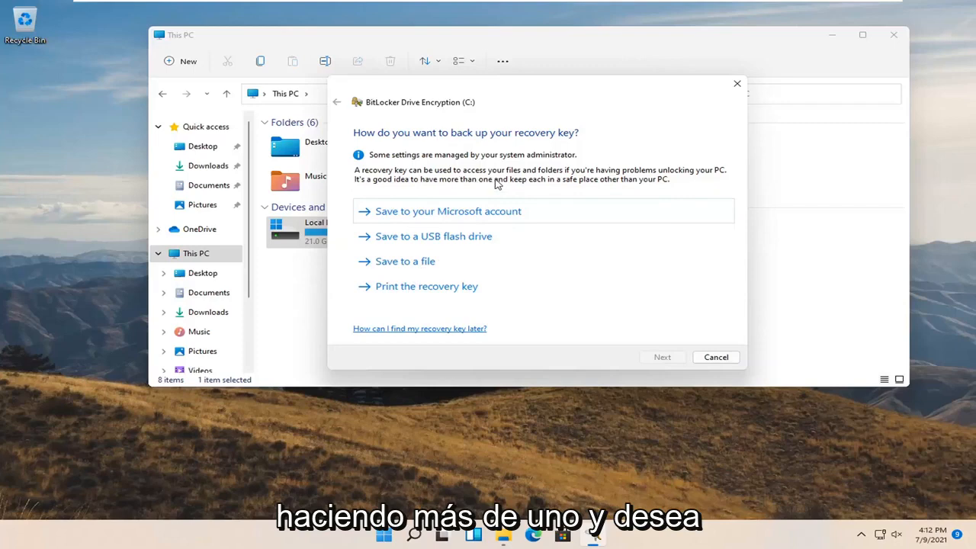
mouse_move(572, 317)
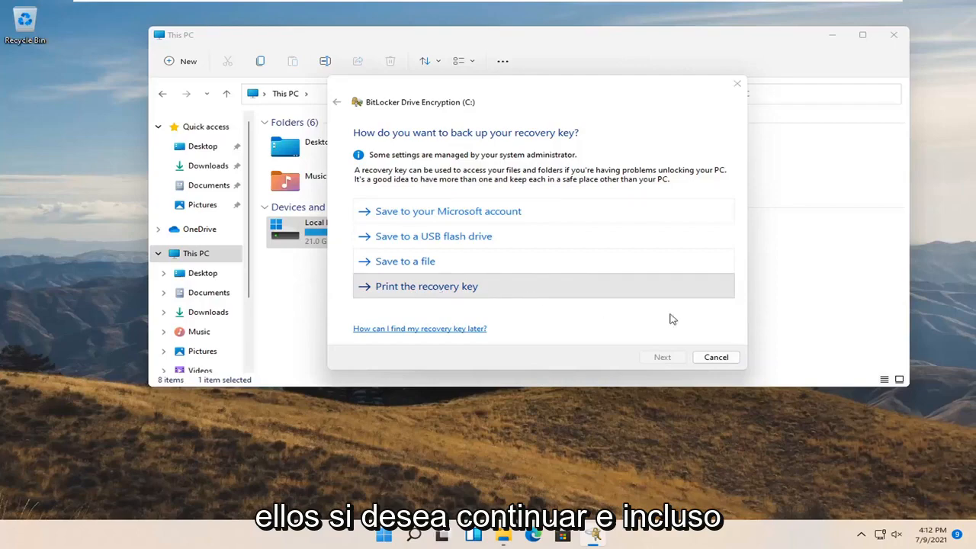
Print the recovery key with Microsoft Print to PDF, saving it to the Desktop
click(426, 286)
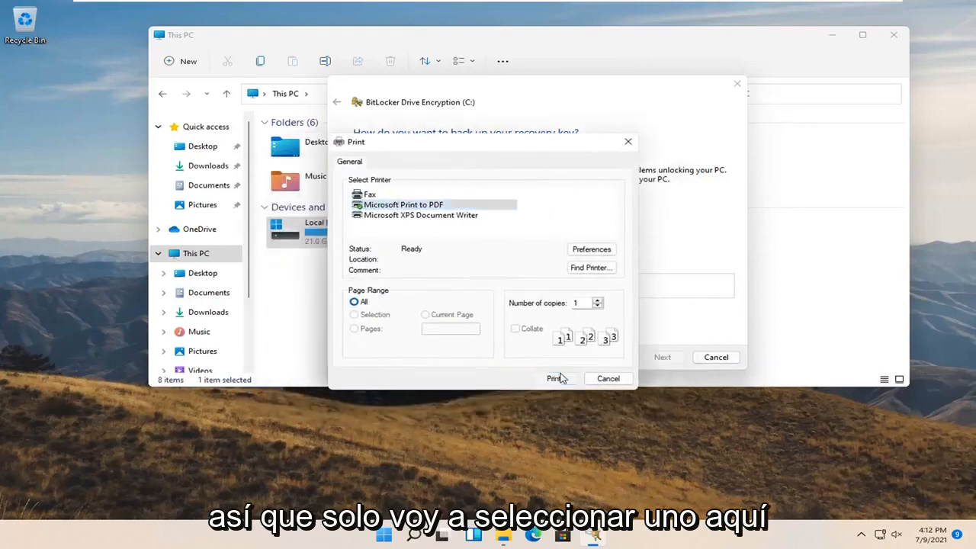
click(553, 378)
text(1)
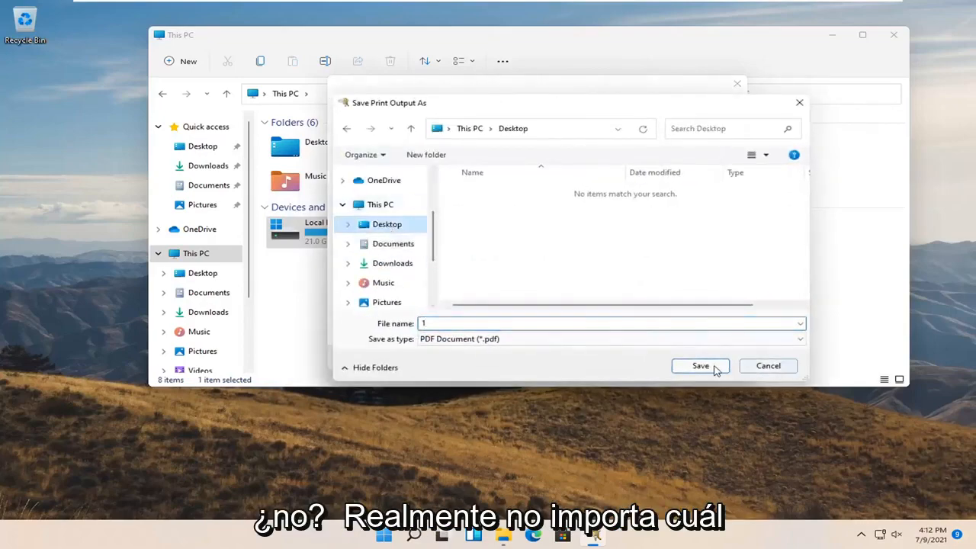
click(700, 366)
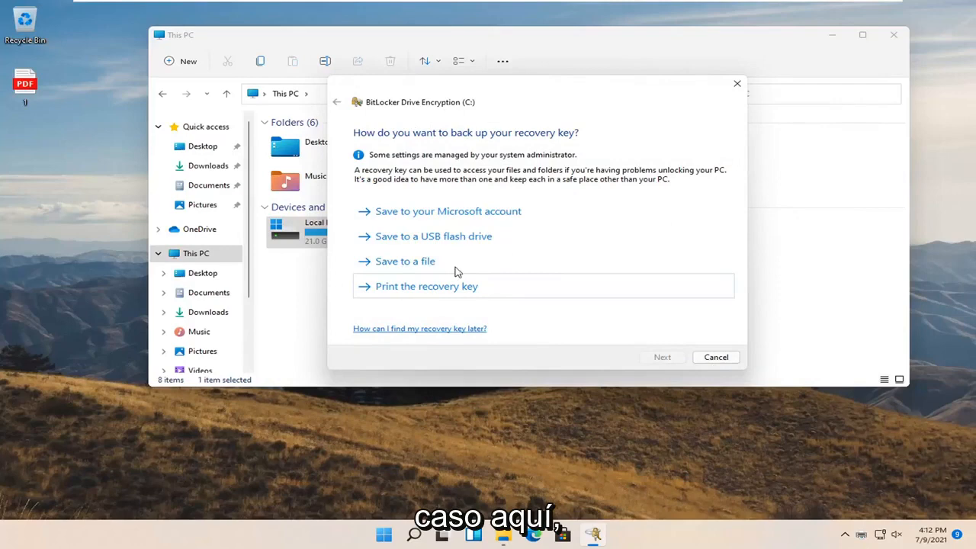
click(425, 286)
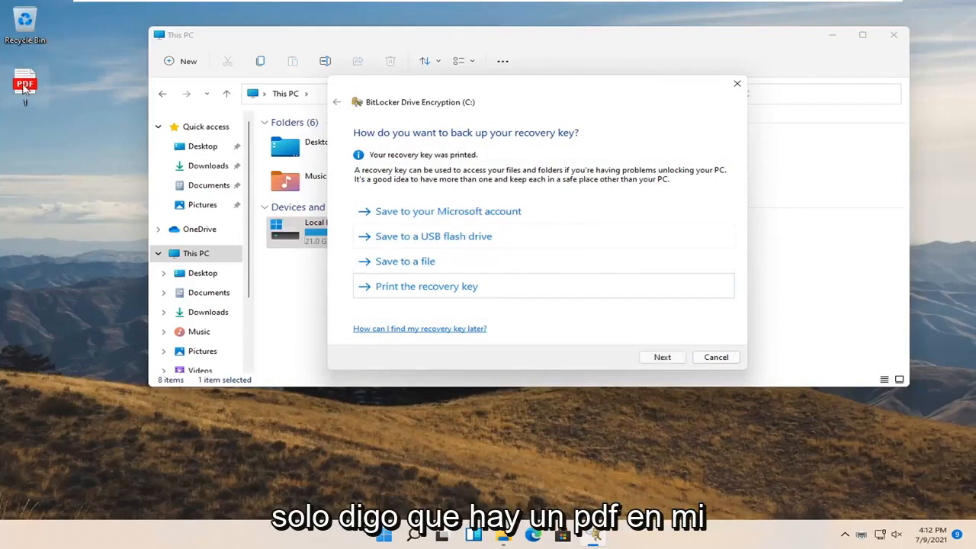
mouse_move(25, 84)
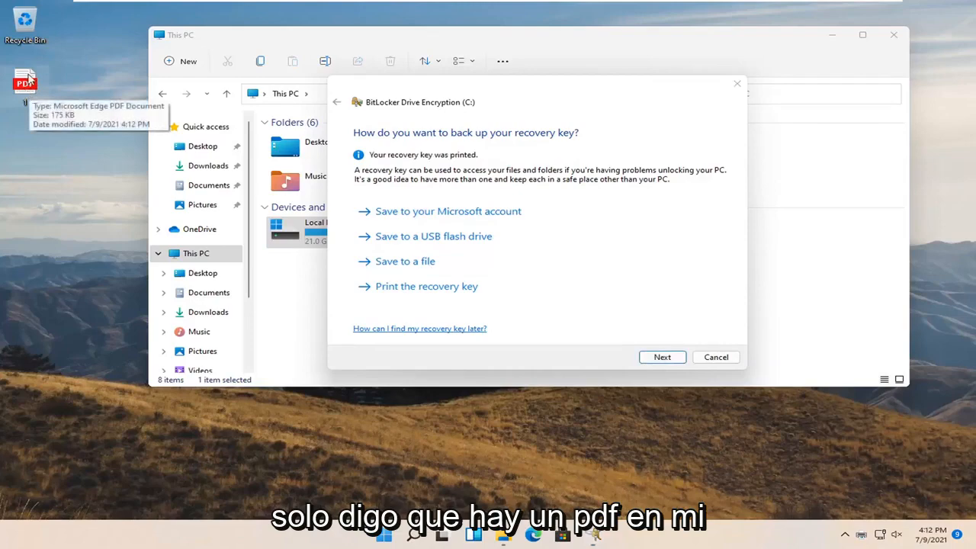
double_click(23, 81)
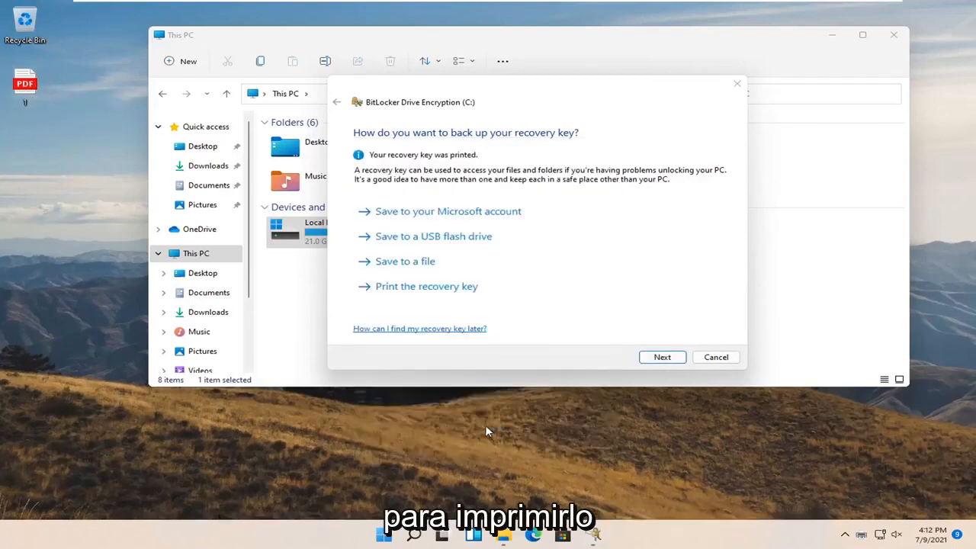
click(427, 285)
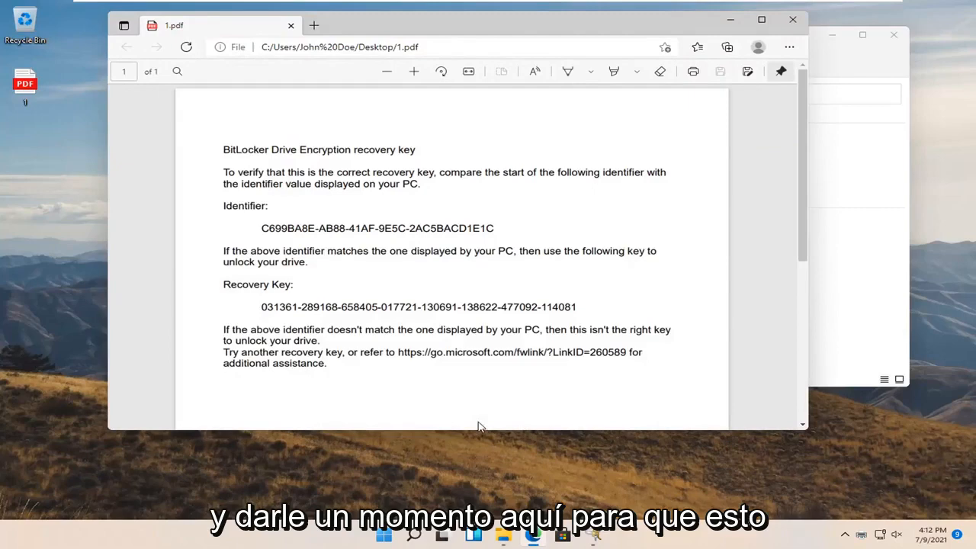
scroll(down, 3)
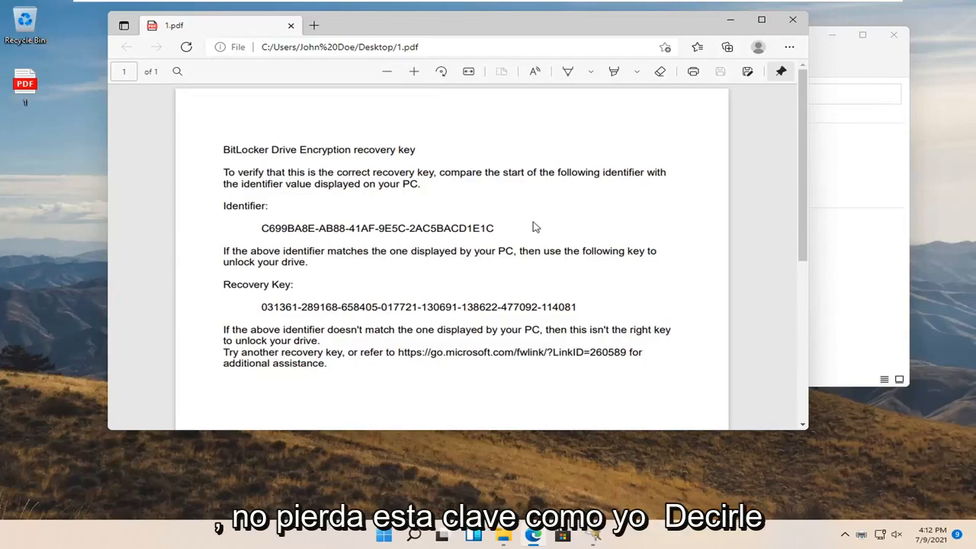
mouse_move(346, 287)
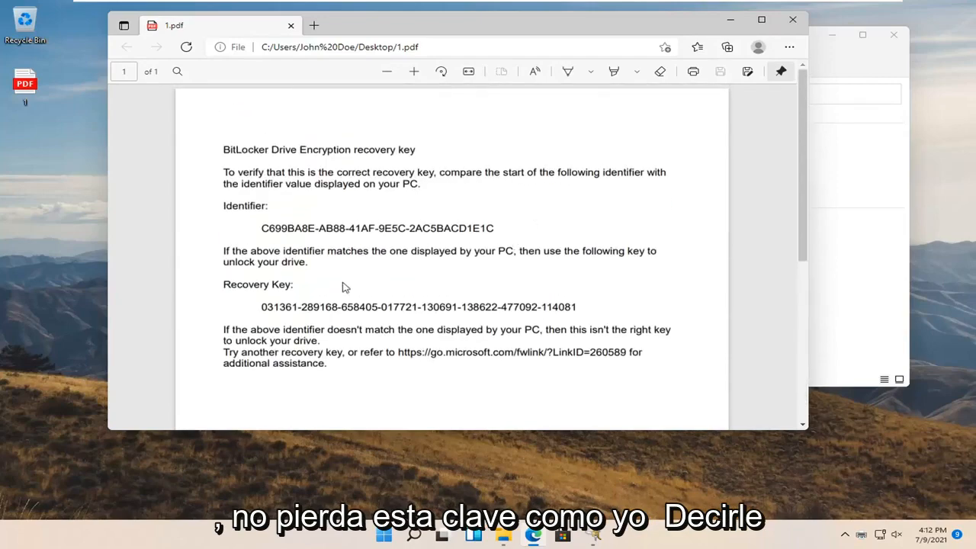
mouse_move(505, 106)
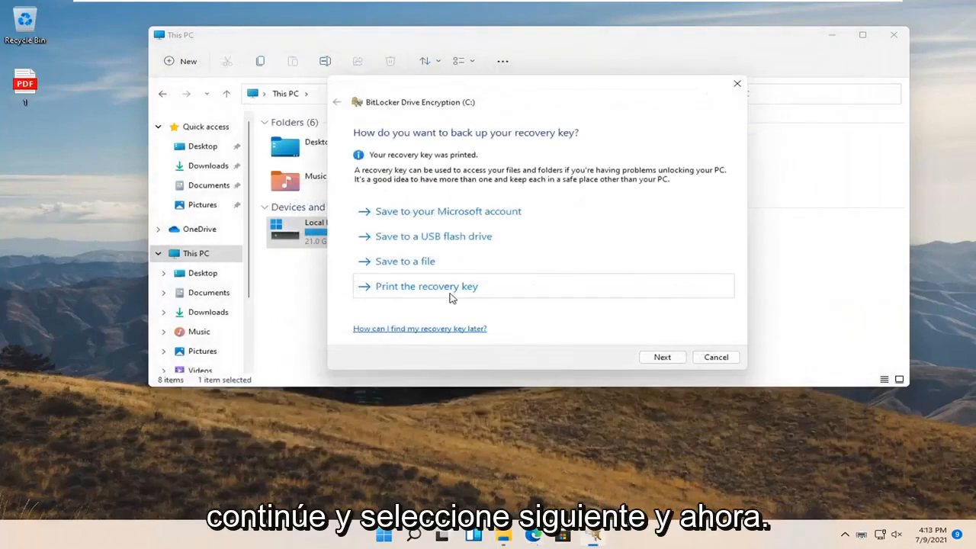
Continue past the recovery key backup page
click(662, 357)
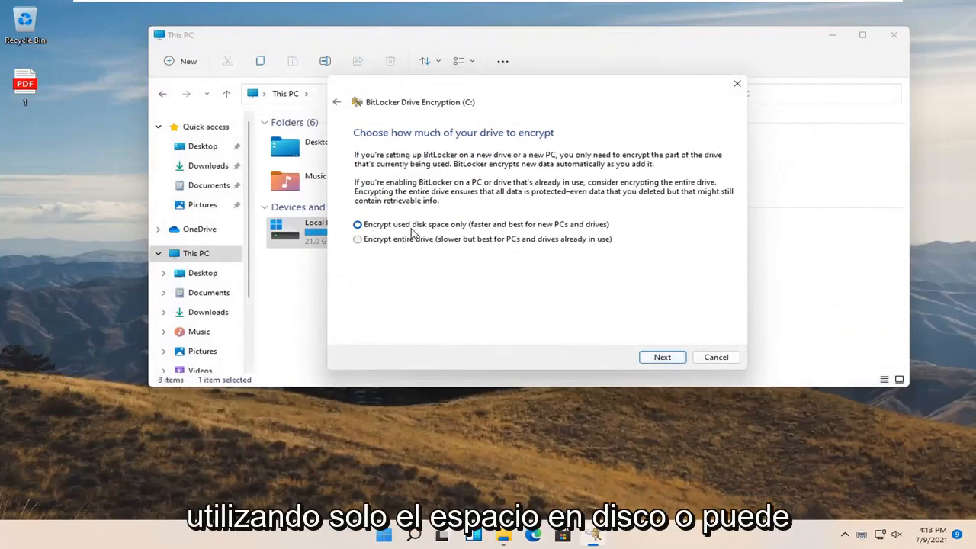
mouse_move(381, 248)
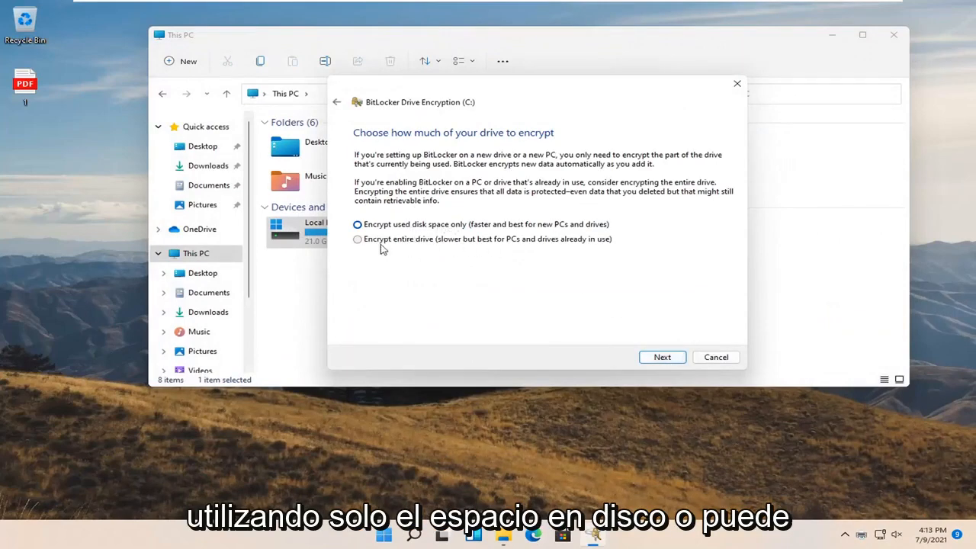
mouse_move(396, 238)
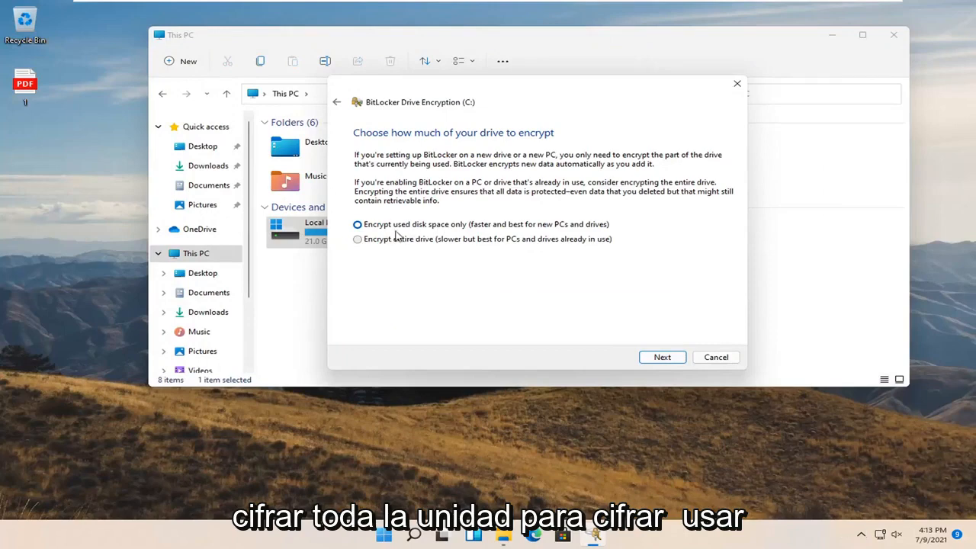
mouse_move(503, 228)
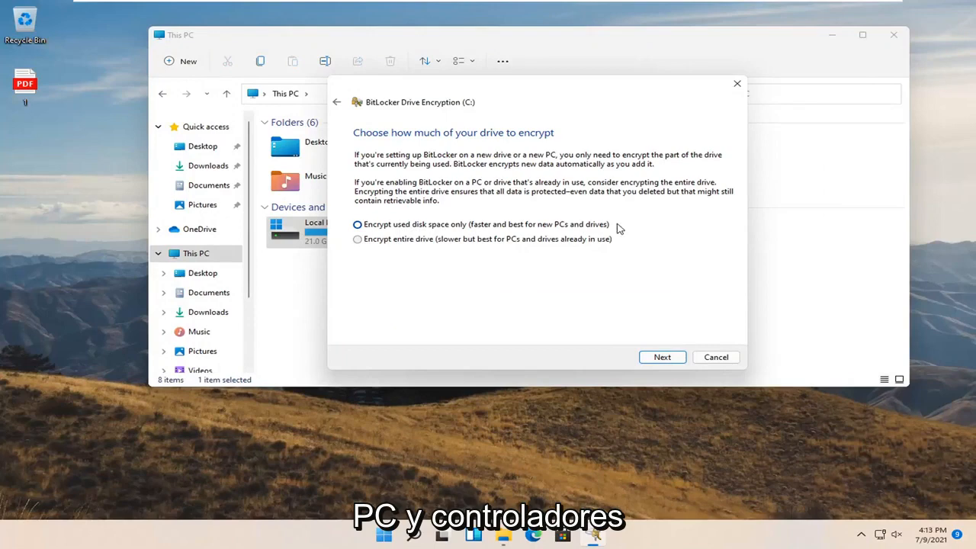
mouse_move(381, 245)
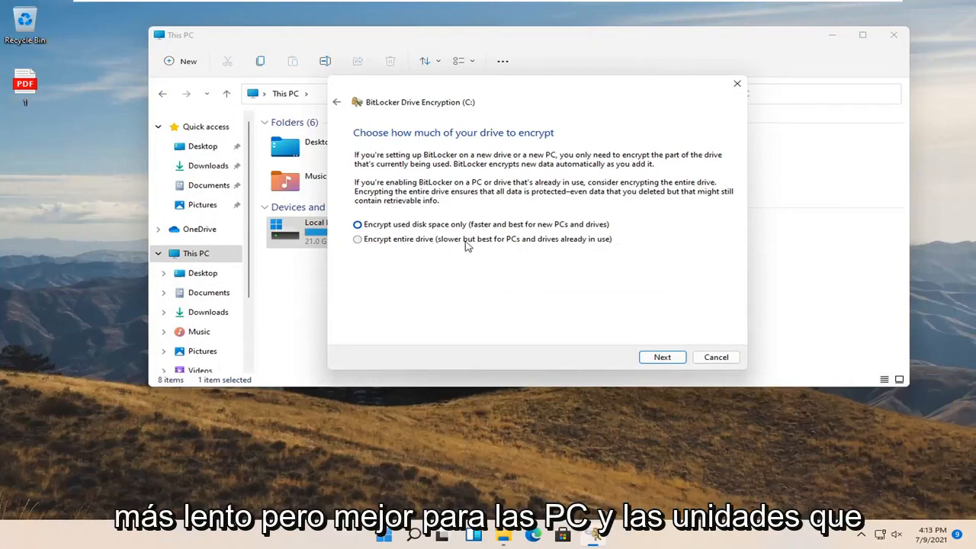
mouse_move(629, 241)
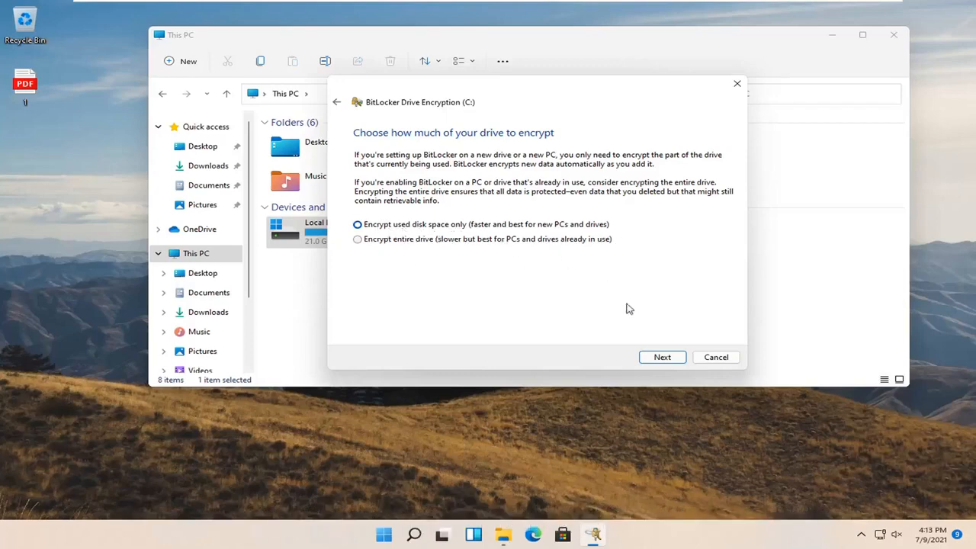
mouse_move(575, 330)
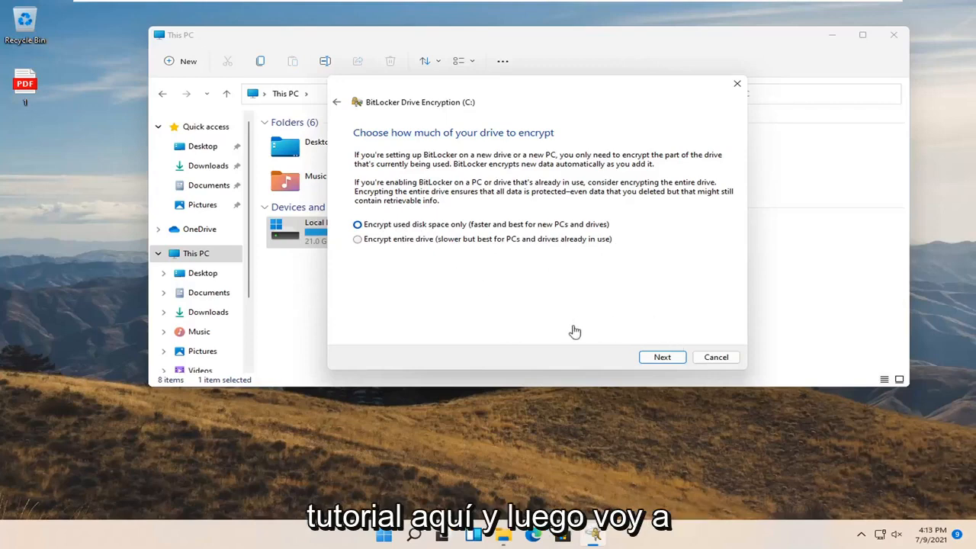
Keep 'Encrypt used disk space only' and select 'New encryption mode'
click(661, 357)
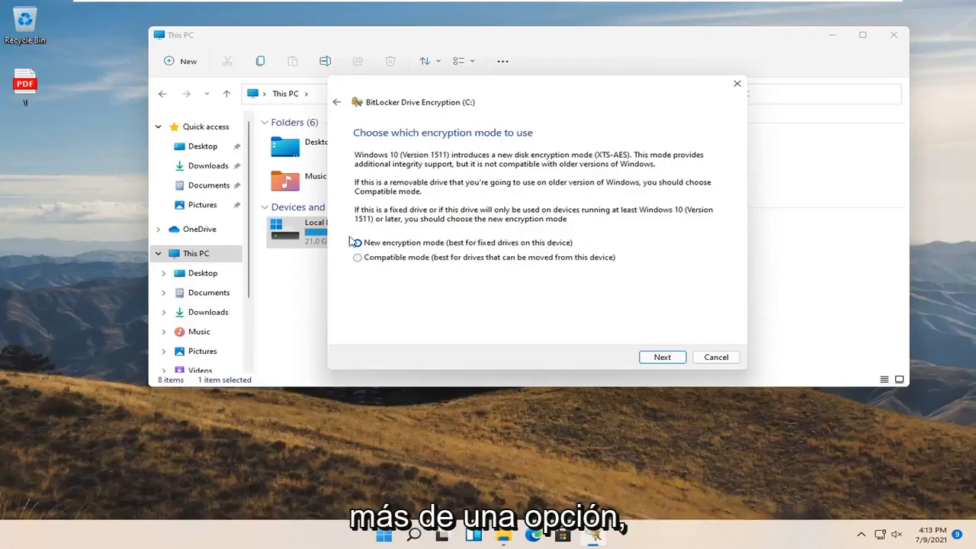
click(357, 242)
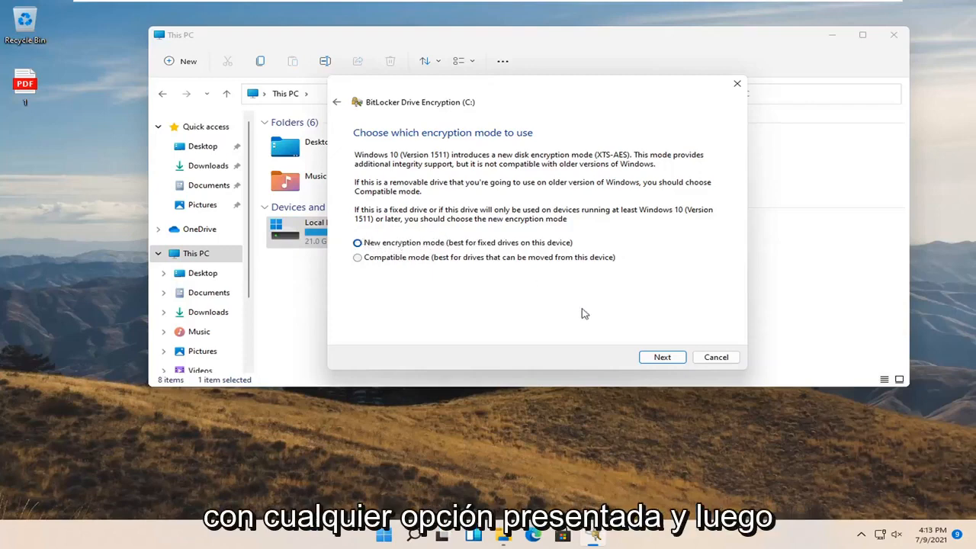
Confirm the encryption mode and start encryption with the BitLocker system check
click(662, 356)
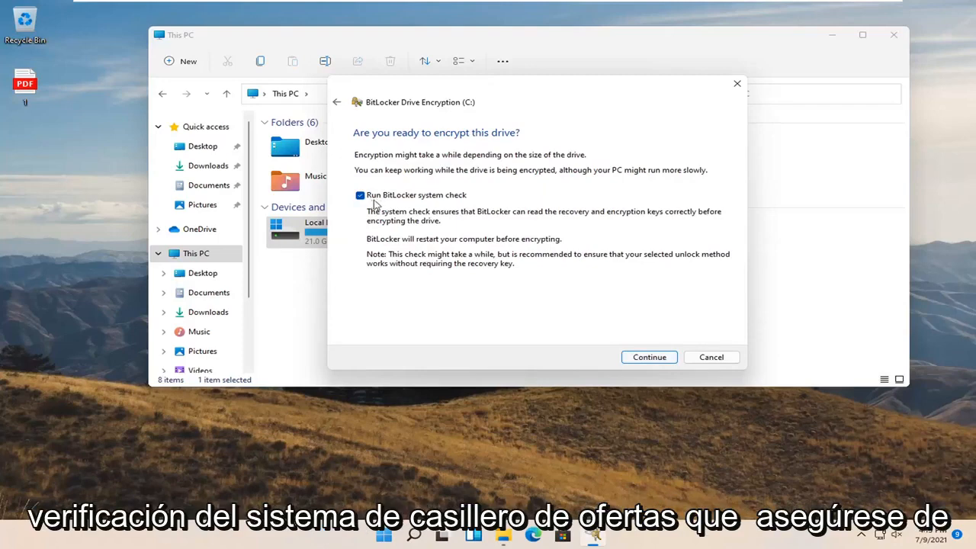
mouse_move(484, 226)
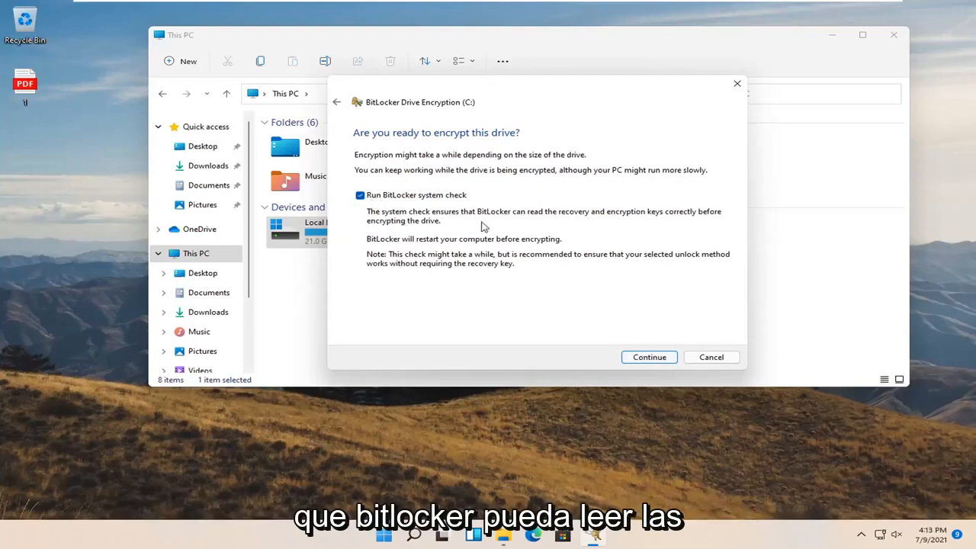
mouse_move(675, 218)
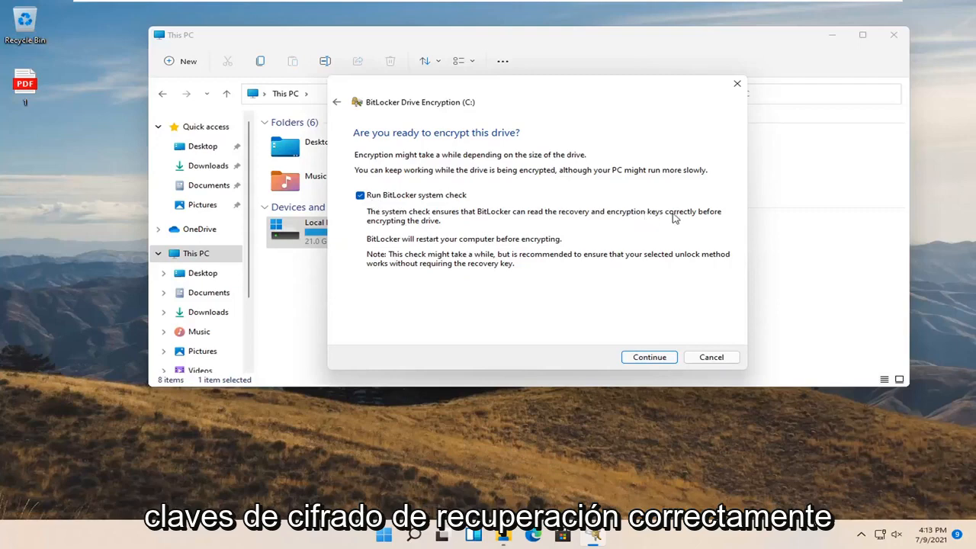
mouse_move(479, 247)
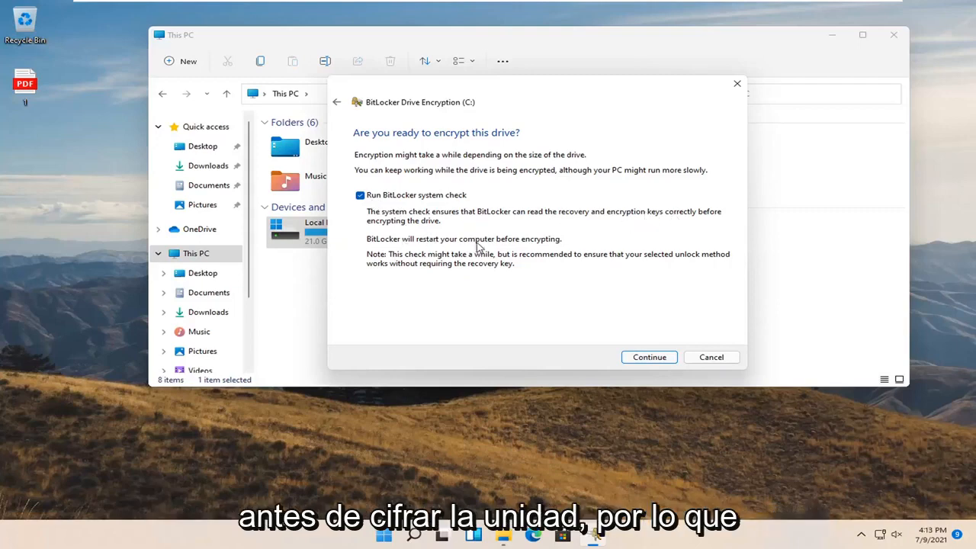
mouse_move(418, 221)
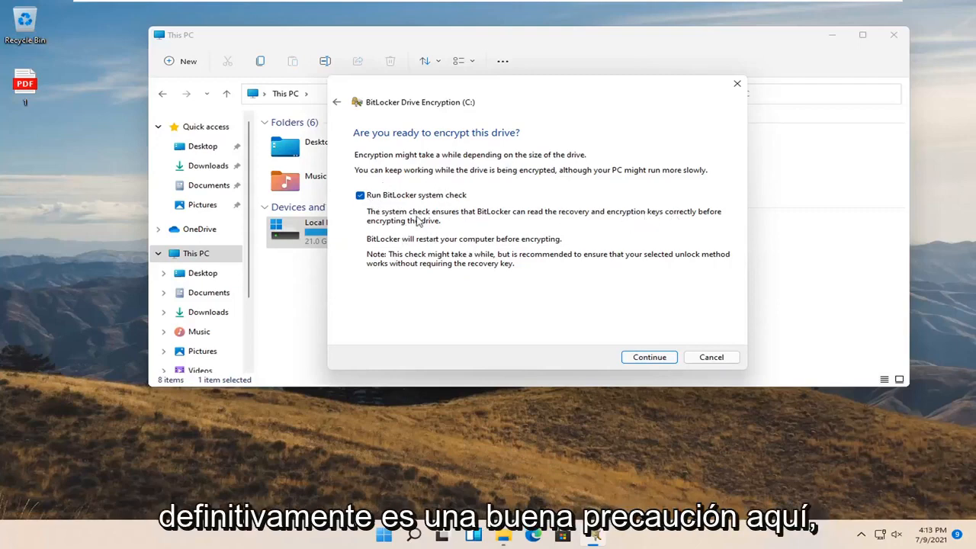
mouse_move(287, 220)
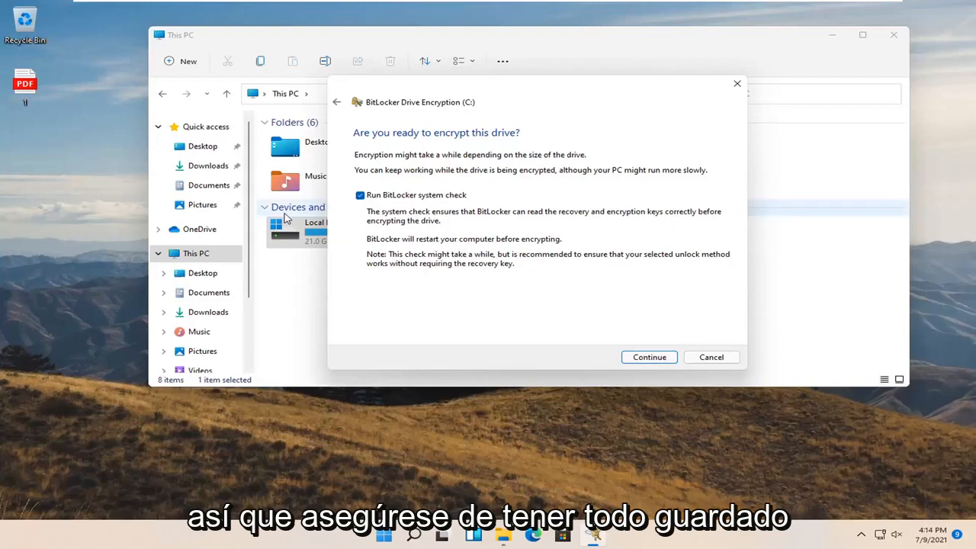
mouse_move(448, 229)
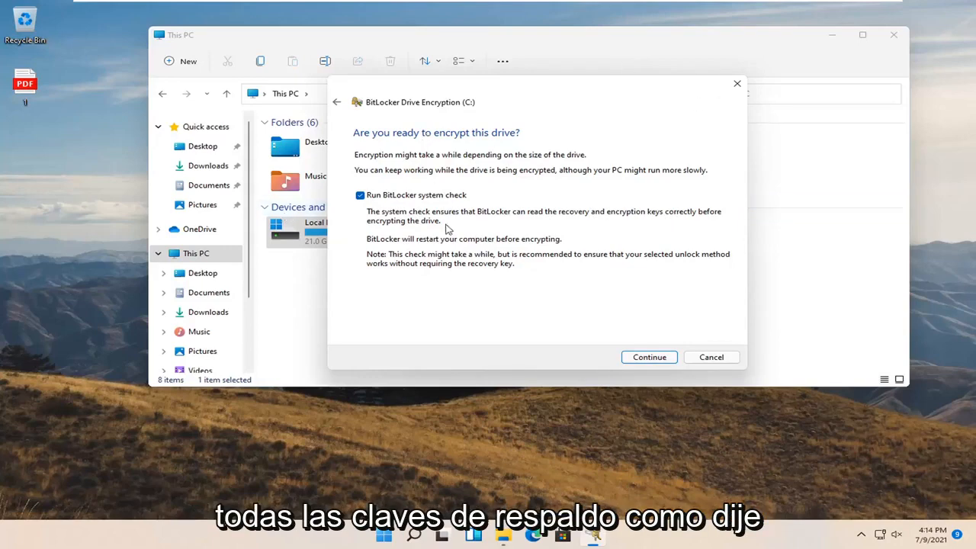
click(649, 356)
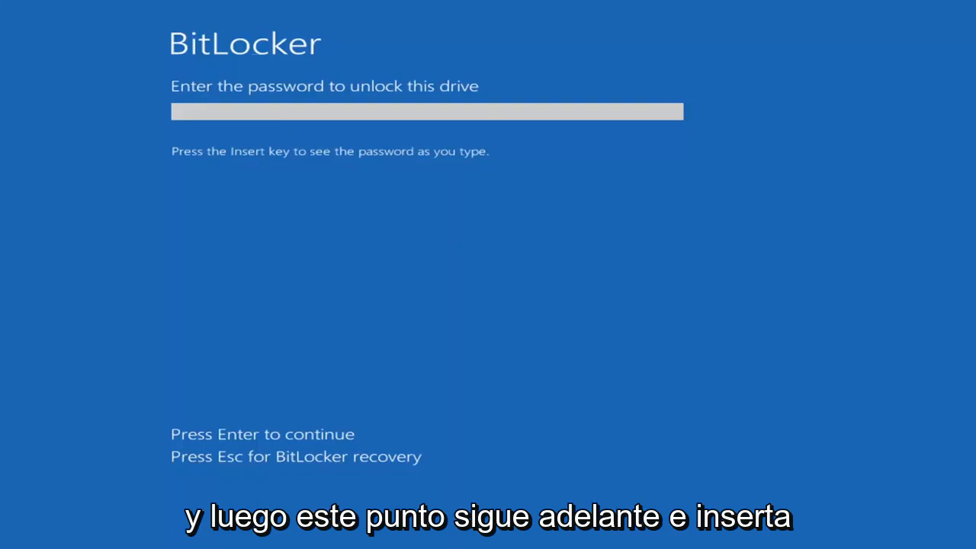
Enter the startup password at the BitLocker boot prompt
text(*)
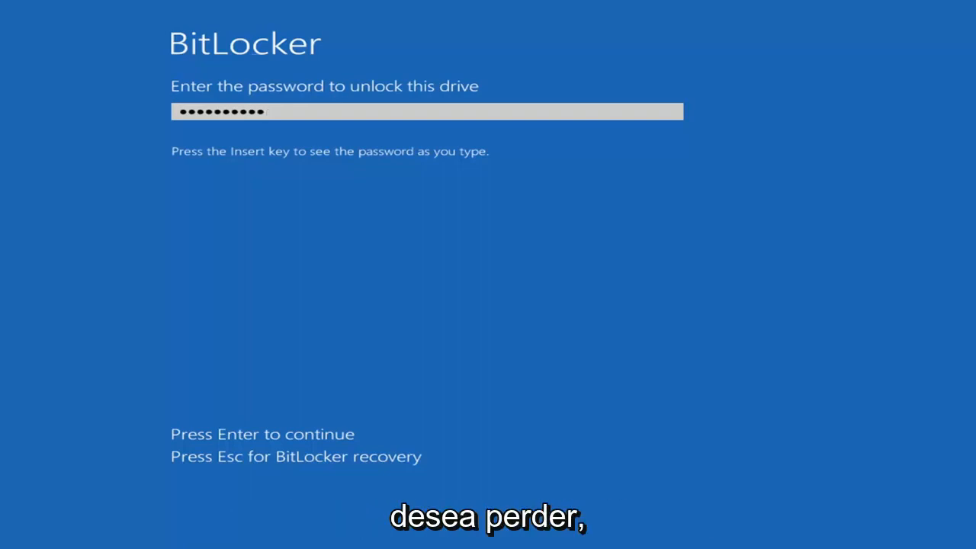
key(Enter)
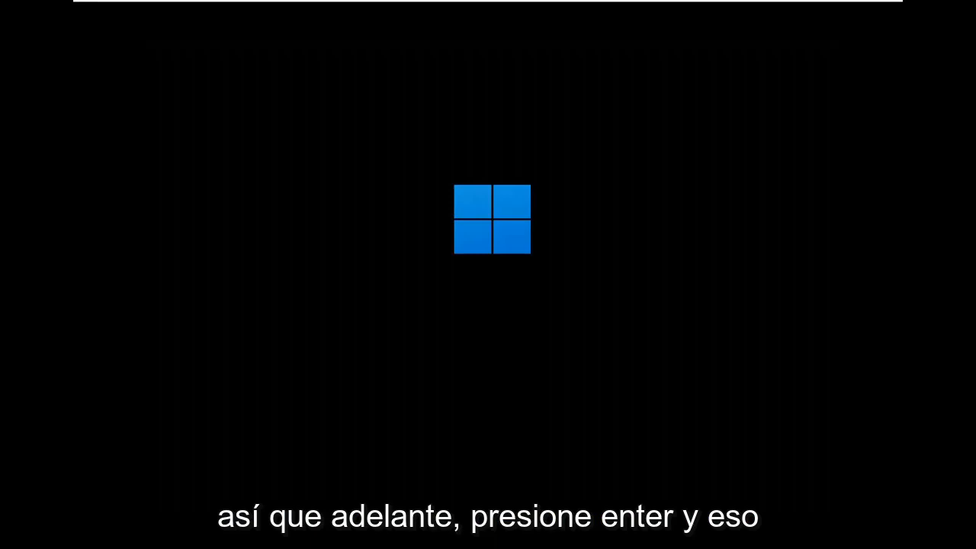